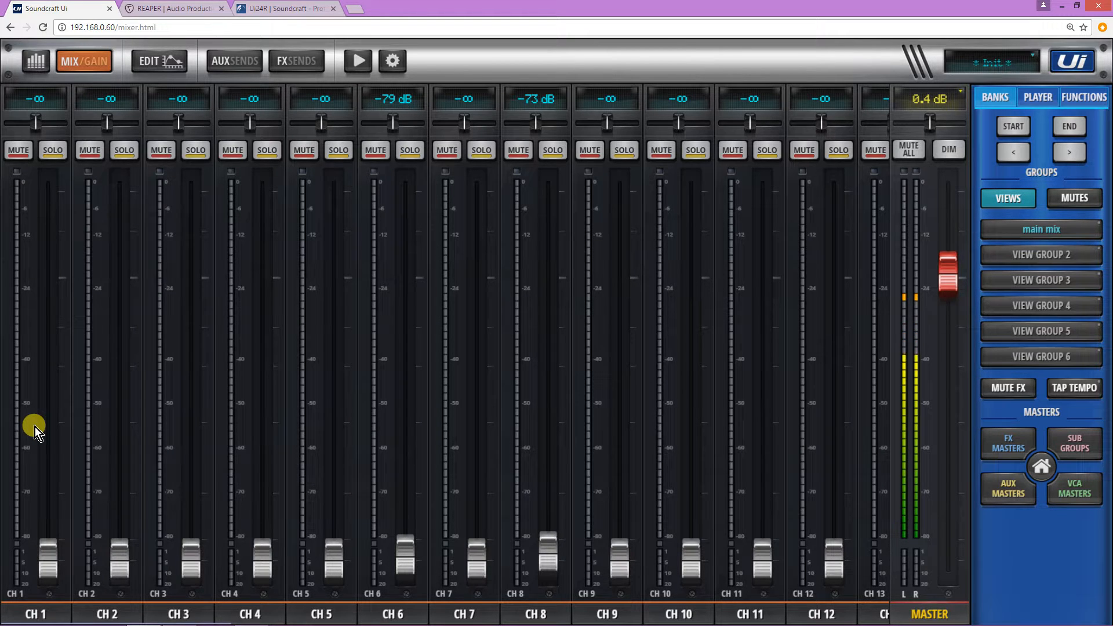
{"action": "mouse_move", "coordinate": [122, 148]}
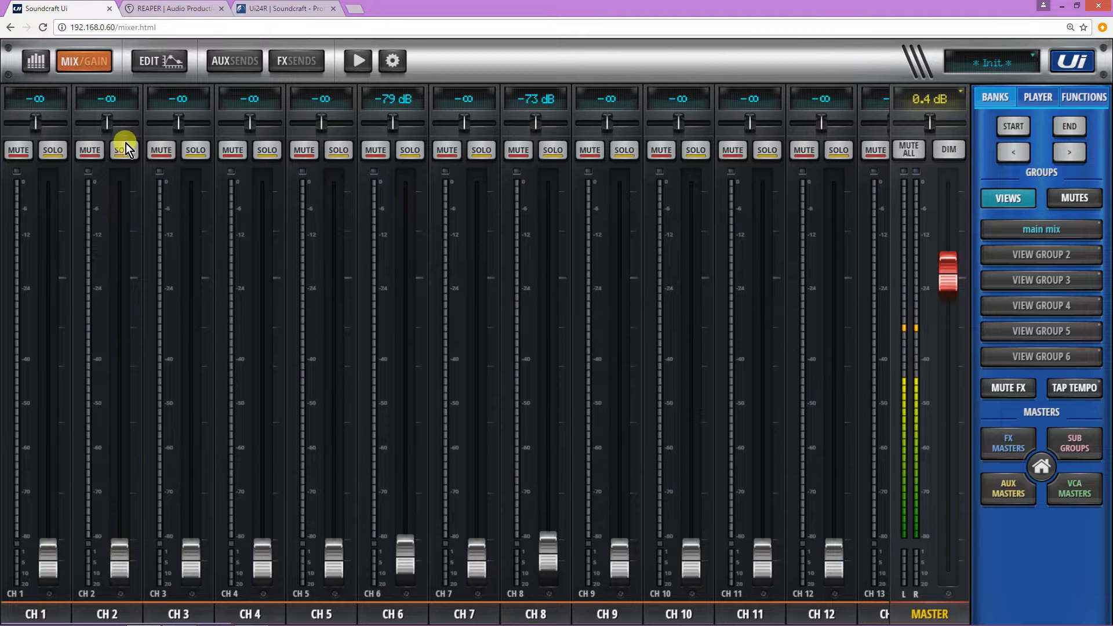
- Show the reaper.fm home page with the DOWNLOAD REAPER link in Chrome
{"action": "left_click", "coordinate": [168, 9]}
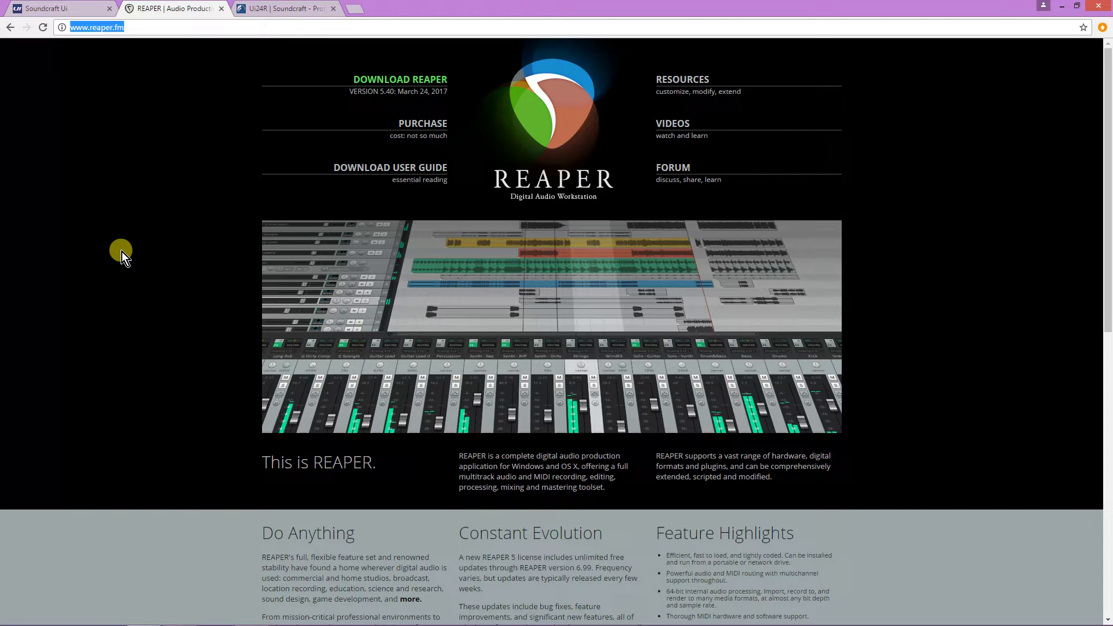
{"action": "mouse_move", "coordinate": [406, 84]}
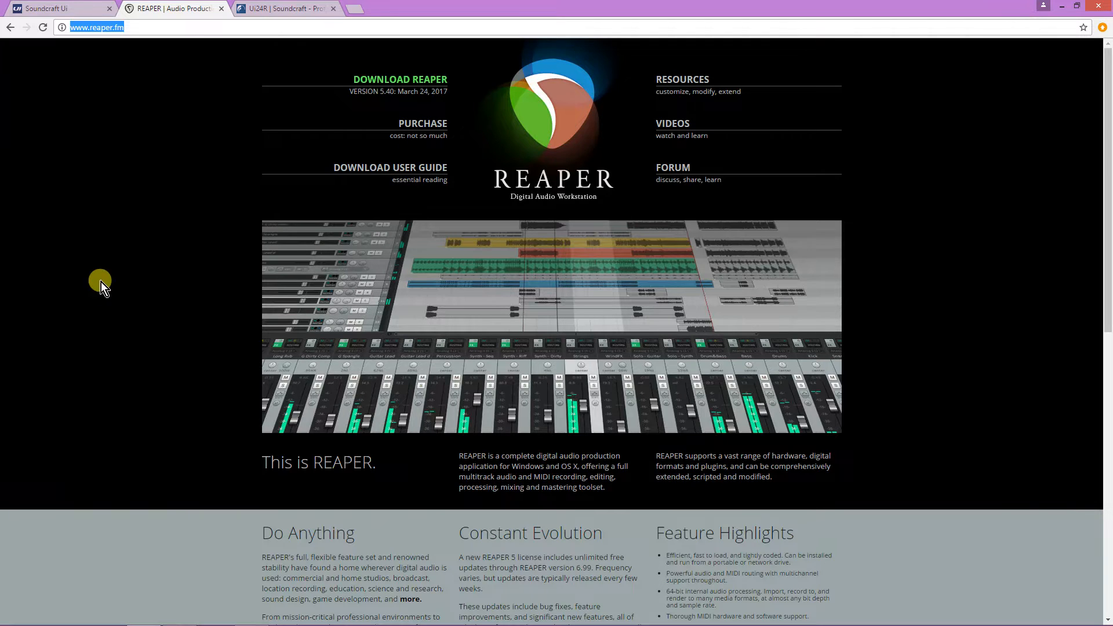
{"action": "mouse_move", "coordinate": [150, 97]}
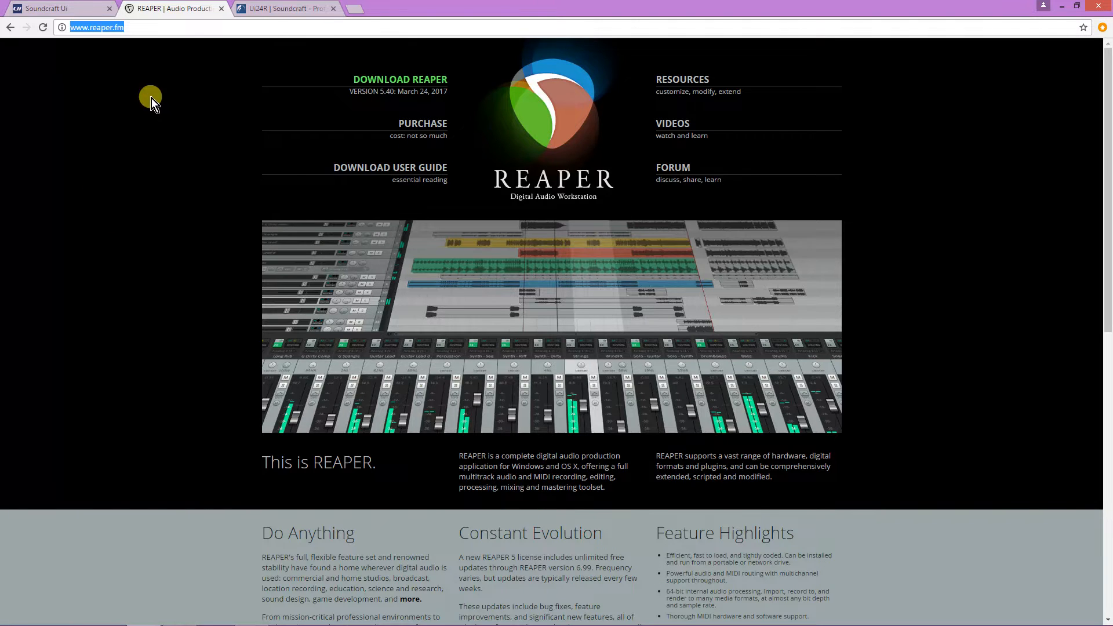
{"action": "mouse_move", "coordinate": [377, 87]}
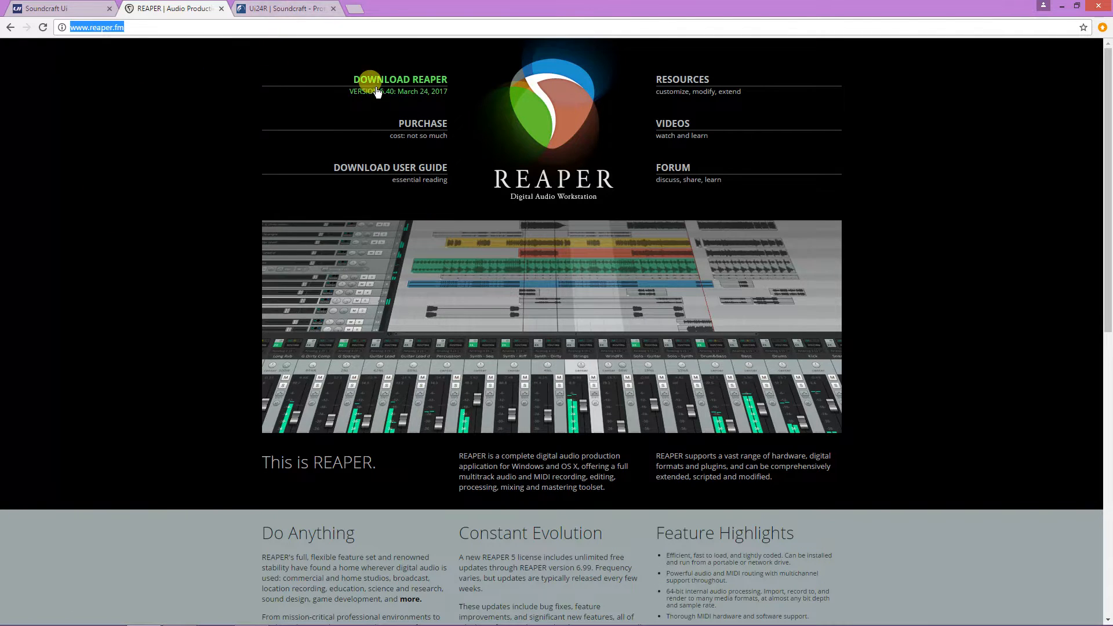
{"action": "left_click", "coordinate": [289, 8]}
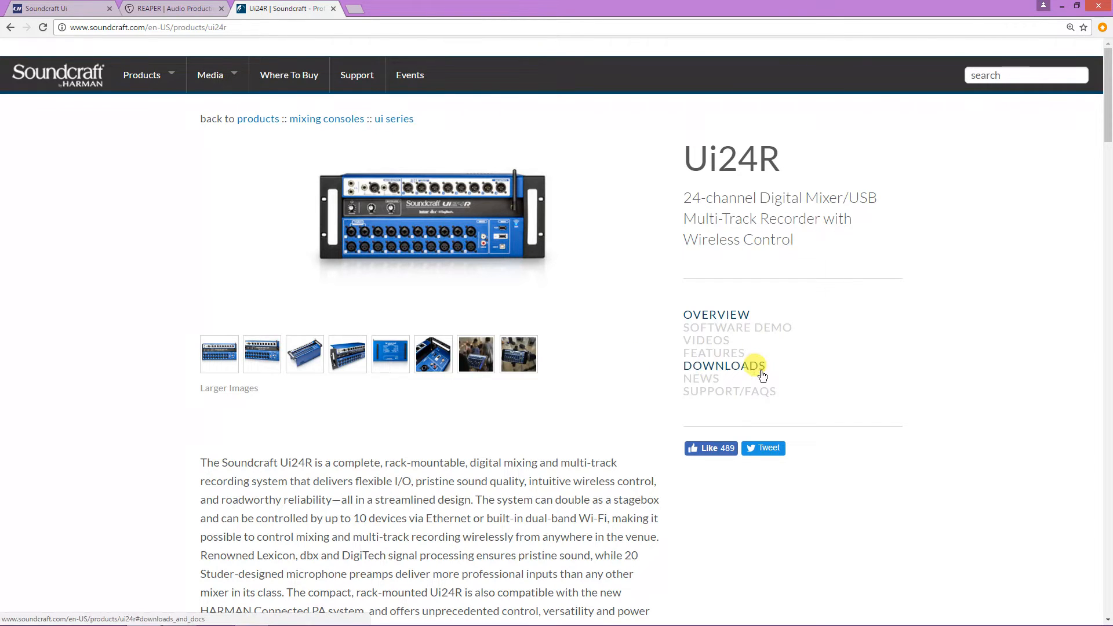
- Try the Ui24R USB driver download, which leads to a 404, and return to the downloads page
{"action": "left_click", "coordinate": [723, 365]}
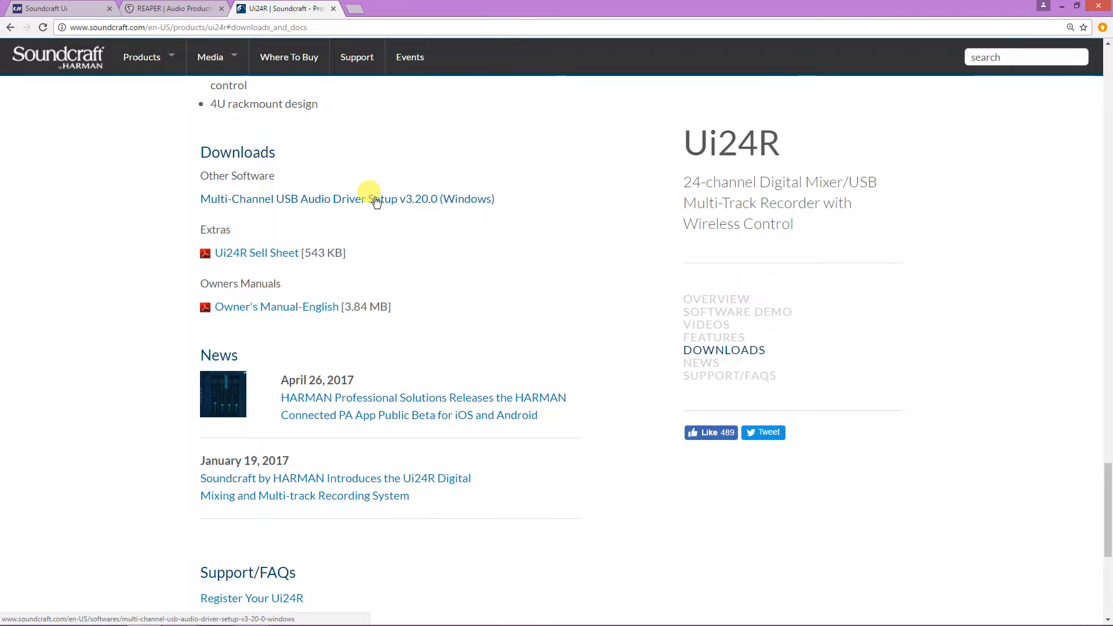
{"action": "left_click", "coordinate": [369, 198]}
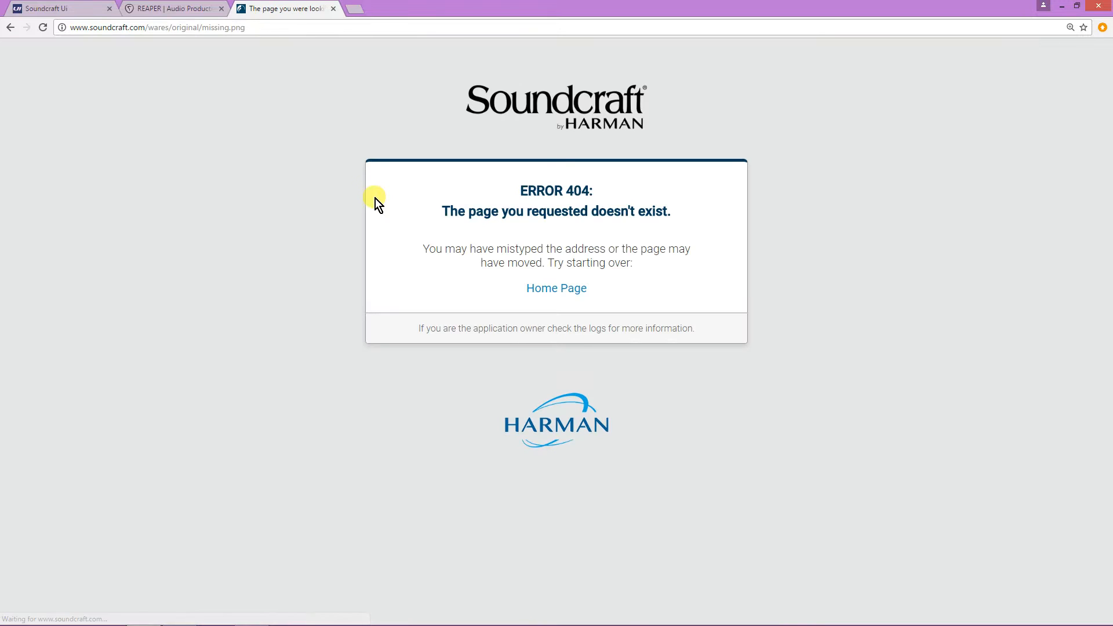
{"action": "mouse_move", "coordinate": [32, 104]}
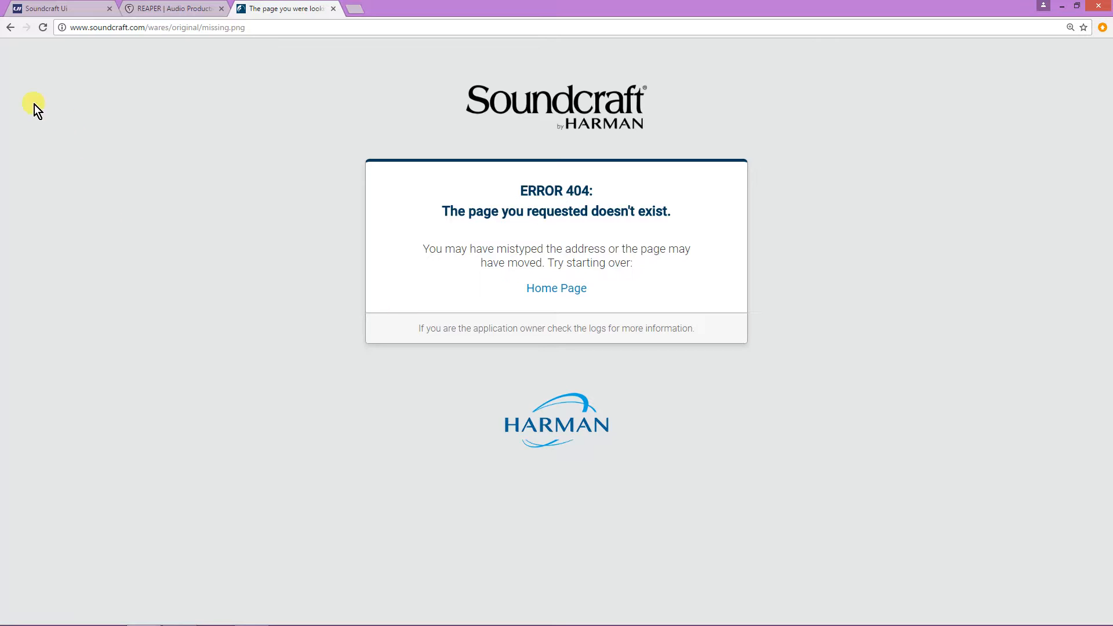
{"action": "left_click", "coordinate": [9, 26]}
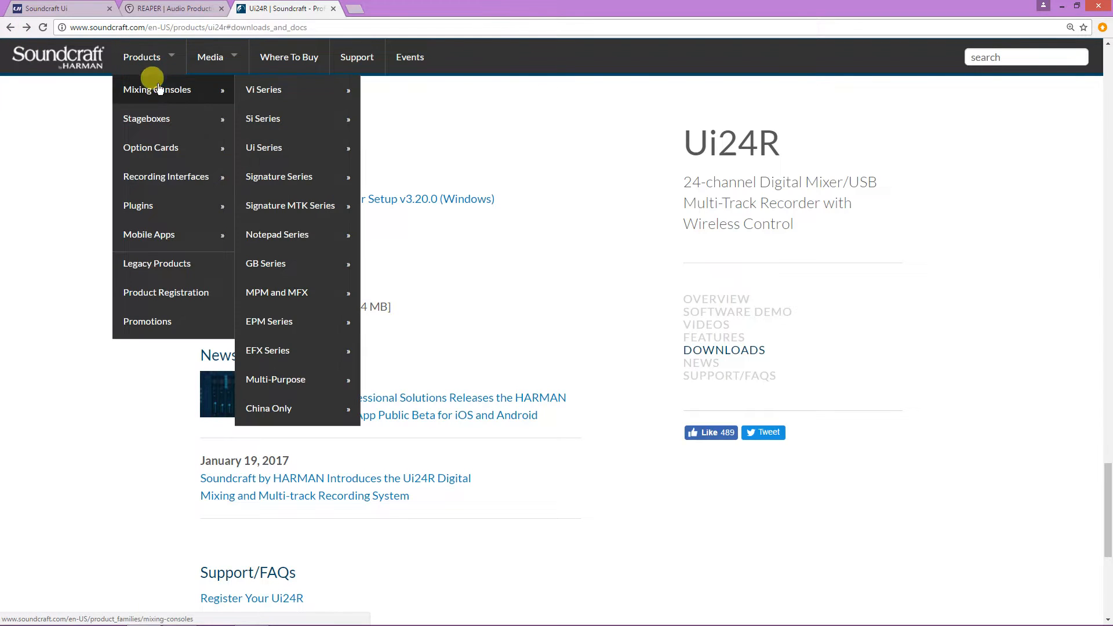
- Navigate via Products > Mixing Consoles > Si Series to the Si Impact product page
{"action": "left_click", "coordinate": [157, 57]}
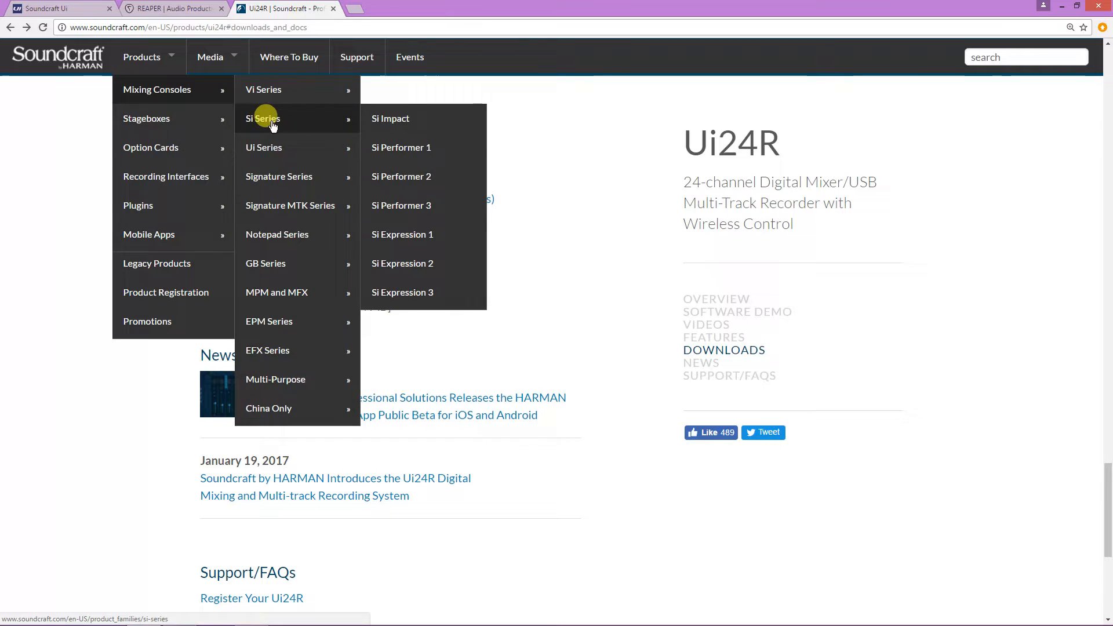
{"action": "left_click", "coordinate": [389, 119]}
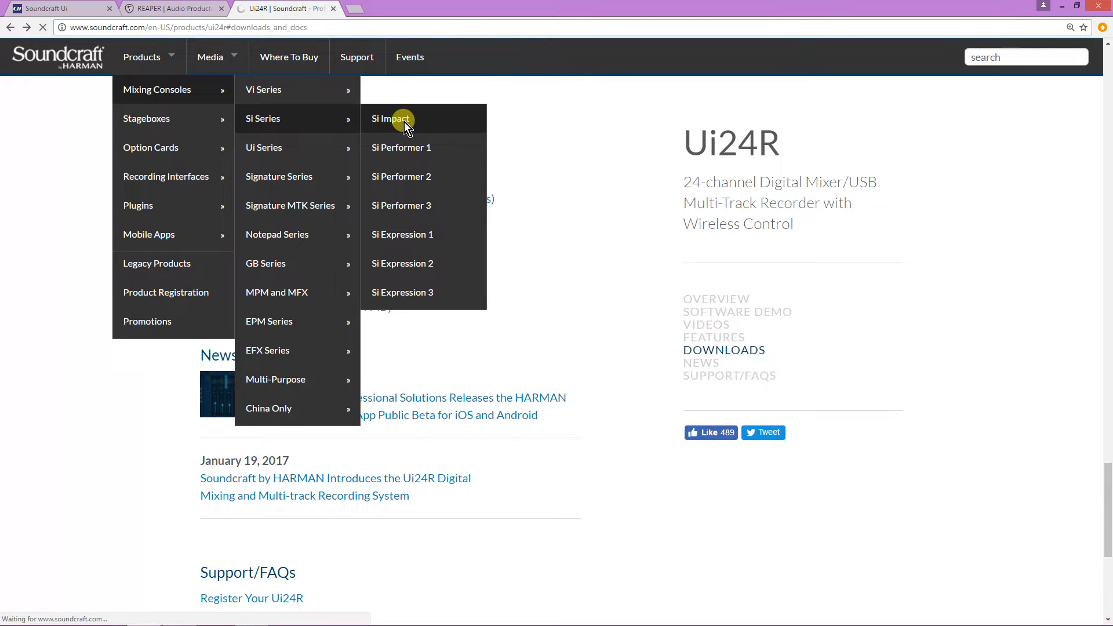
{"action": "left_click", "coordinate": [390, 118]}
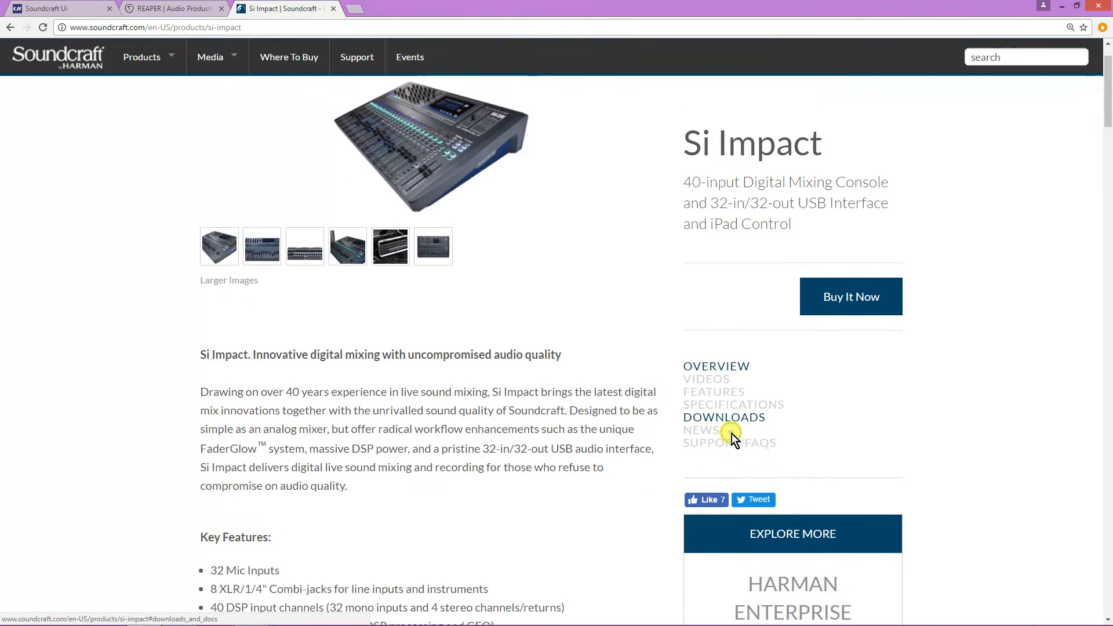
- Jump to the Si Impact Downloads section listing the Multichannel USB Audio Driver V3.20
{"action": "left_click", "coordinate": [723, 416]}
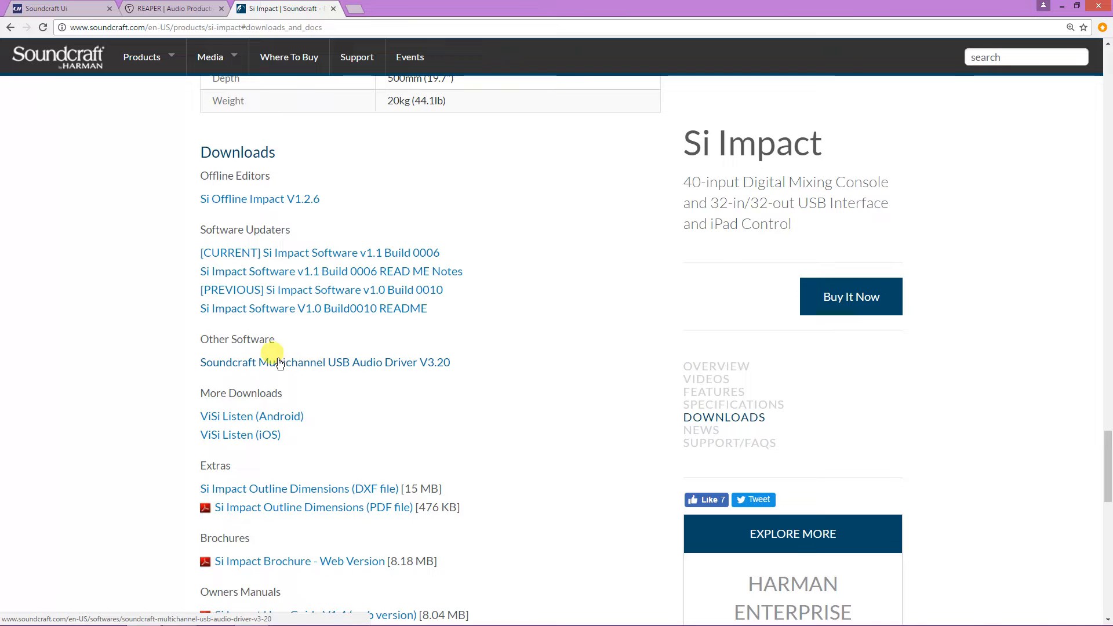
{"action": "mouse_move", "coordinate": [315, 369]}
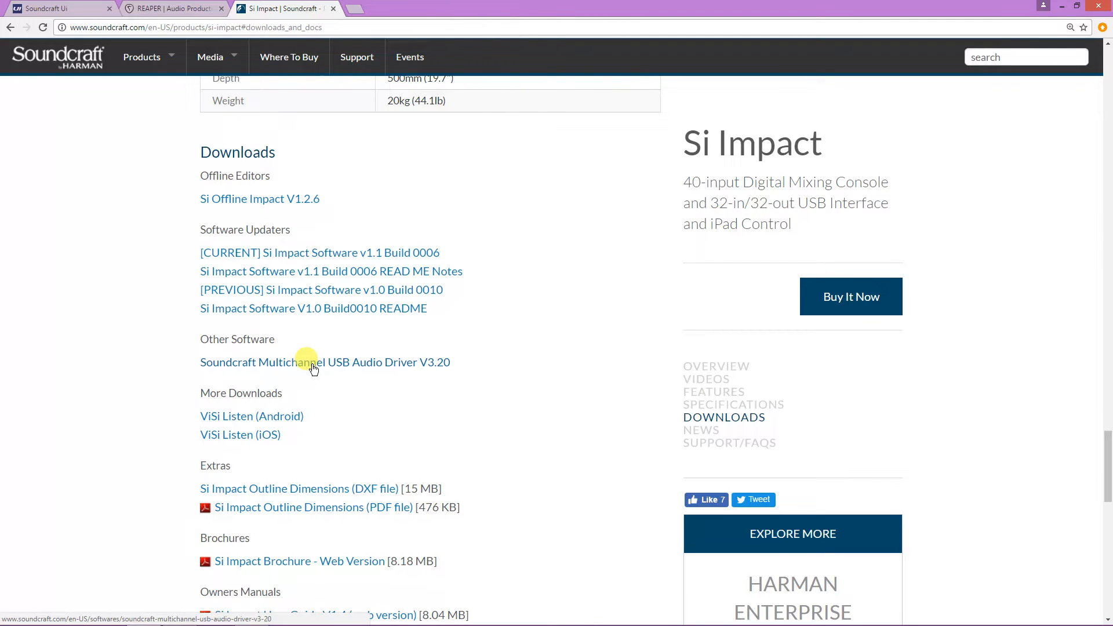
{"action": "mouse_move", "coordinate": [714, 208]}
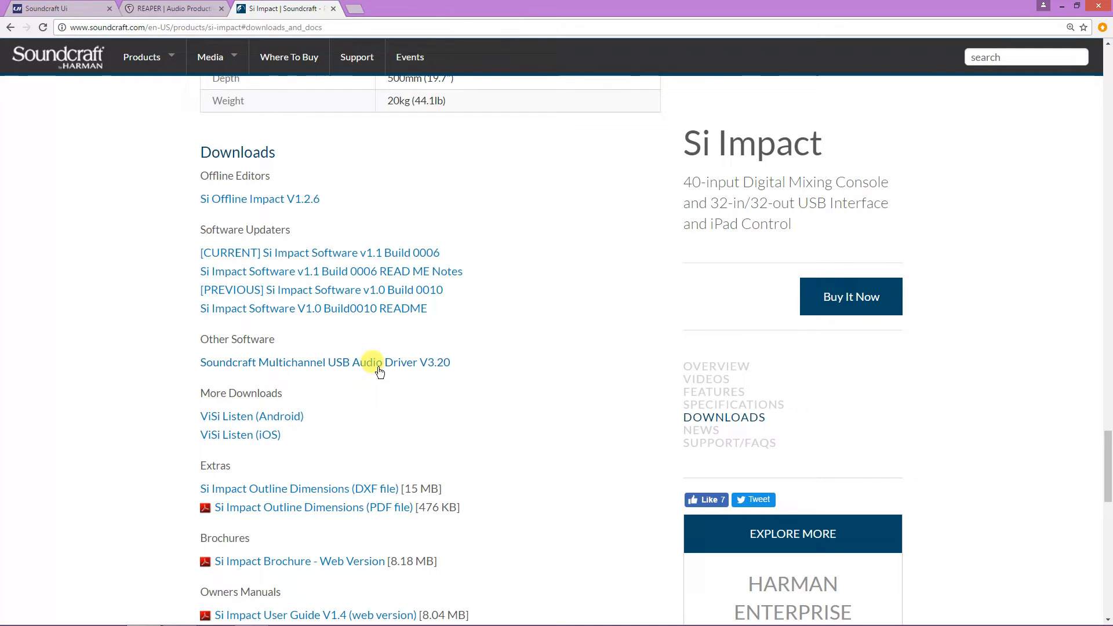
{"action": "mouse_move", "coordinate": [327, 366]}
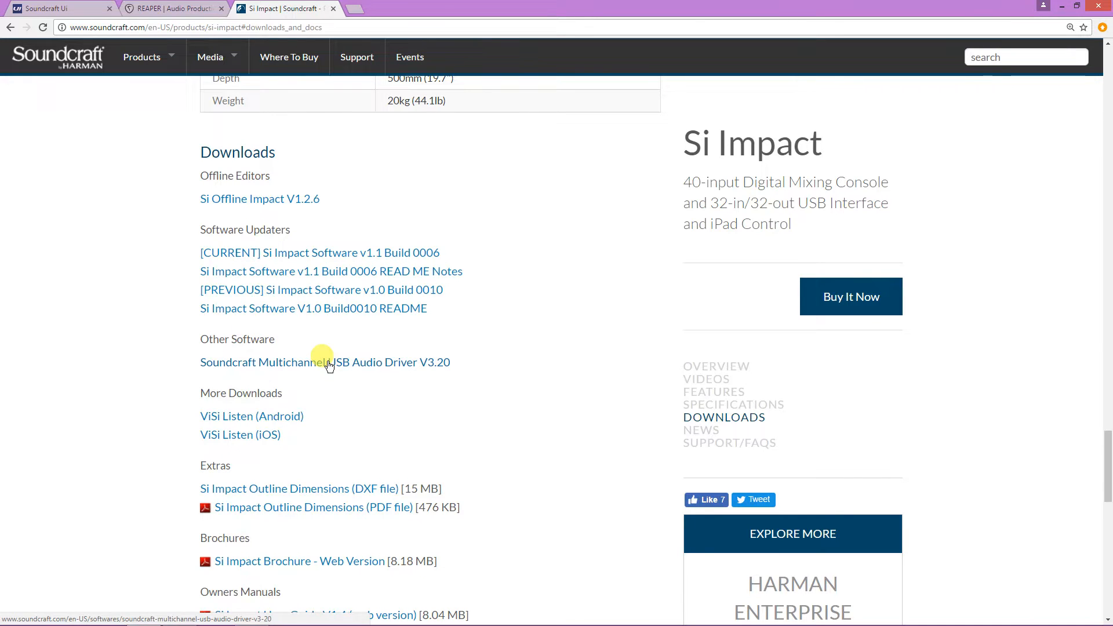
{"action": "mouse_move", "coordinate": [136, 215]}
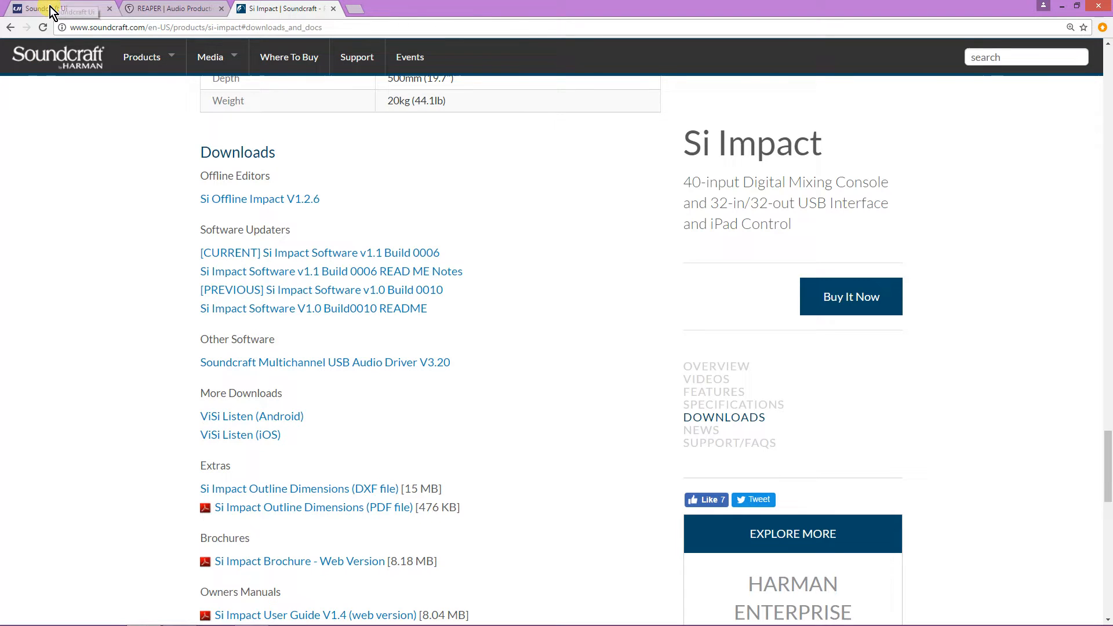
- Return to the Soundcraft Ui mixer and bring up REAPER's Options menu beside it
{"action": "left_click", "coordinate": [46, 9]}
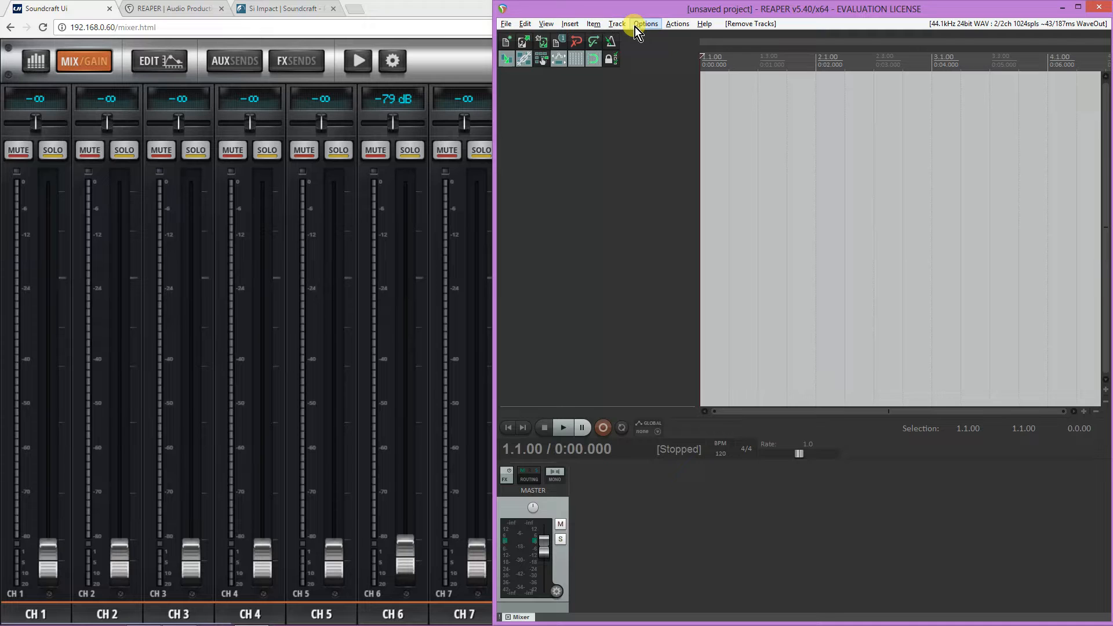
{"action": "left_click", "coordinate": [644, 23]}
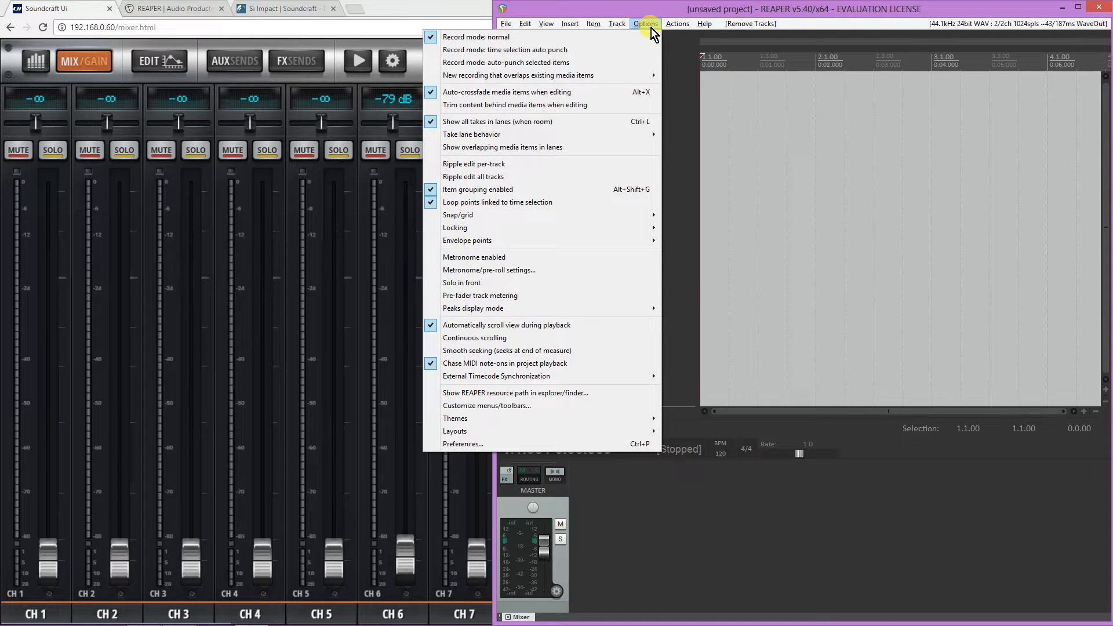
{"action": "mouse_move", "coordinate": [529, 445]}
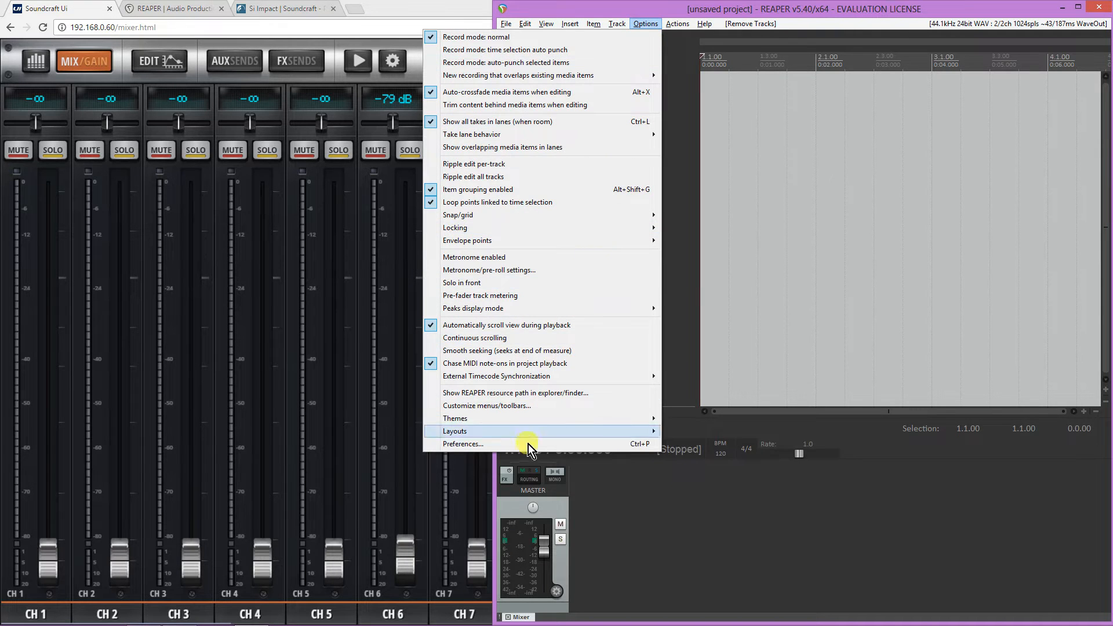
- In Preferences > Audio Device, set the audio system to ASIO with the Soundcraft USB Audio ASIO driver
{"action": "left_click", "coordinate": [462, 442]}
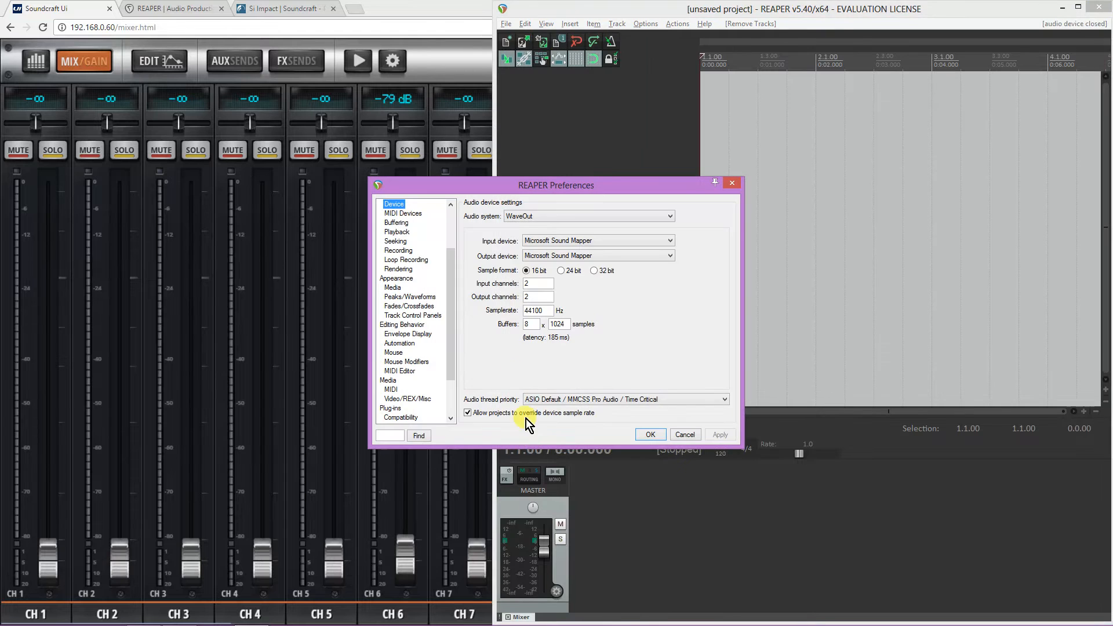
{"action": "mouse_move", "coordinate": [476, 255]}
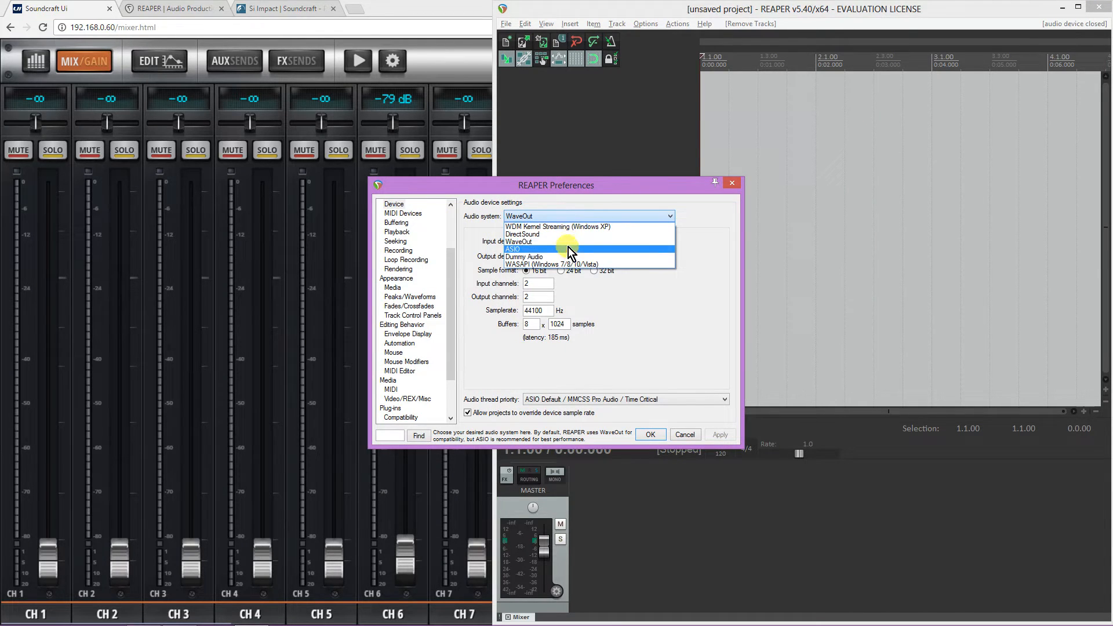
{"action": "left_click", "coordinate": [513, 248]}
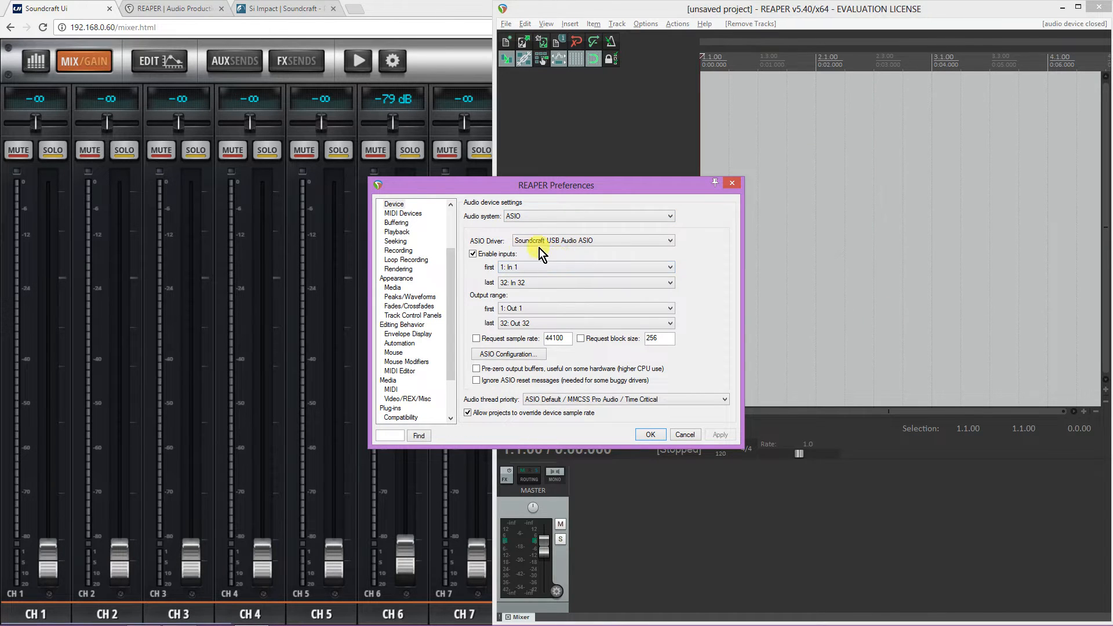
{"action": "mouse_move", "coordinate": [575, 254]}
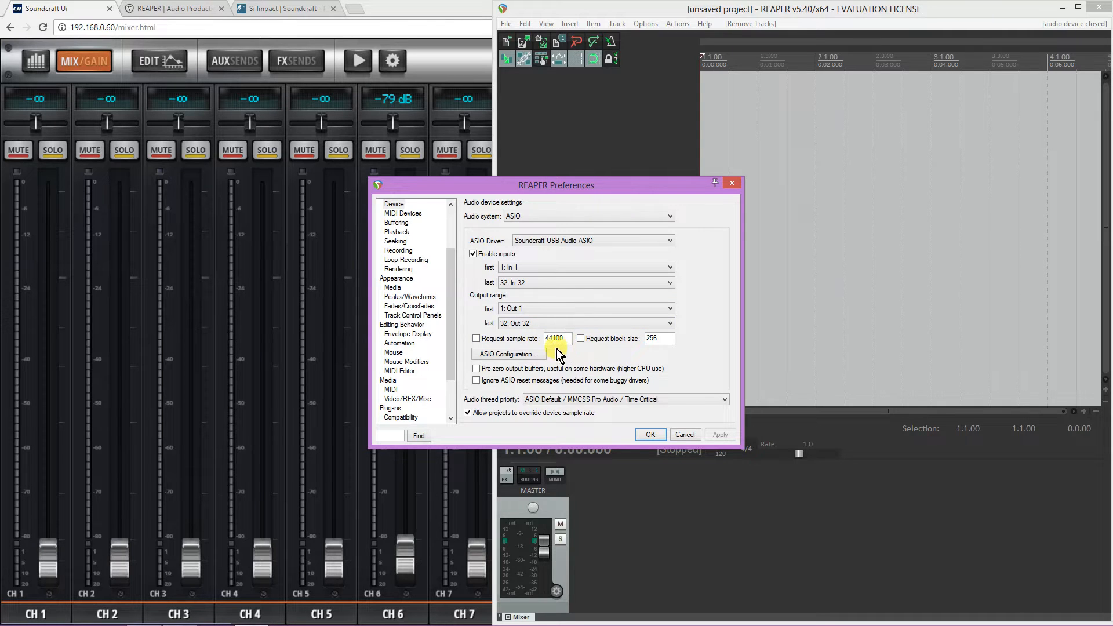
{"action": "mouse_move", "coordinate": [508, 354]}
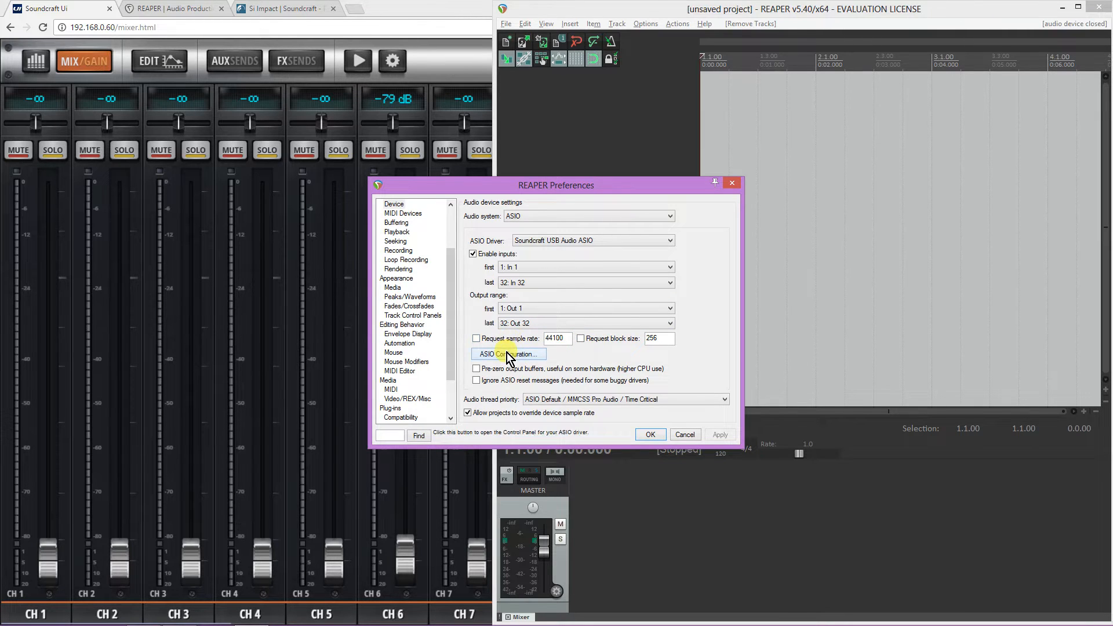
- Review the Soundcraft USB control panel's Status, Format and Buffer Settings (48000 Hz, 32-channel 24-bit)
{"action": "left_click", "coordinate": [508, 353]}
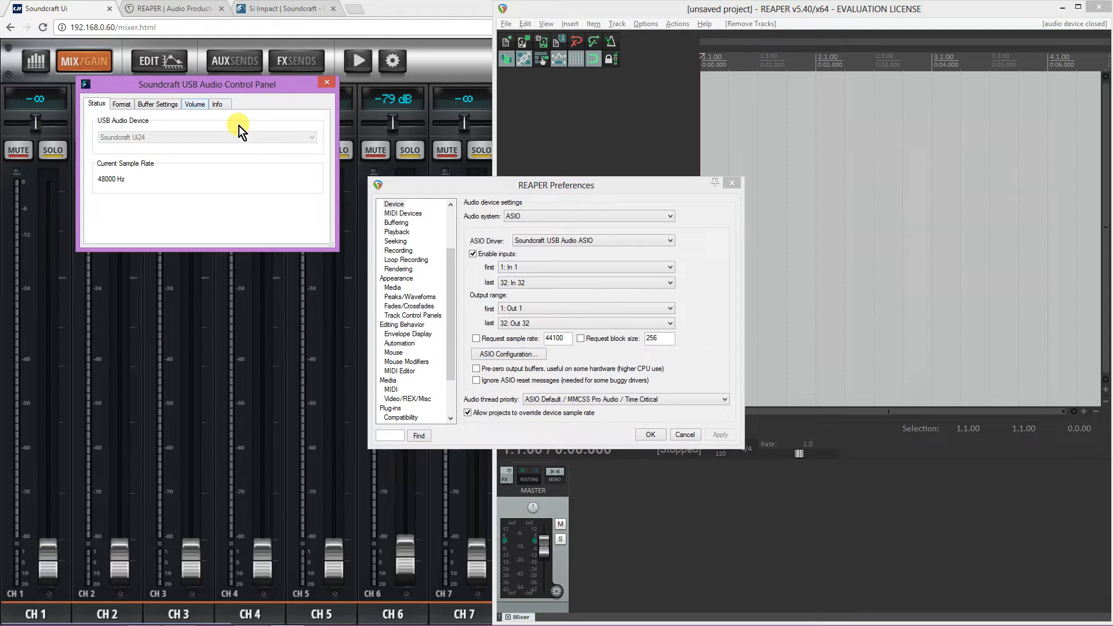
{"action": "mouse_move", "coordinate": [225, 178]}
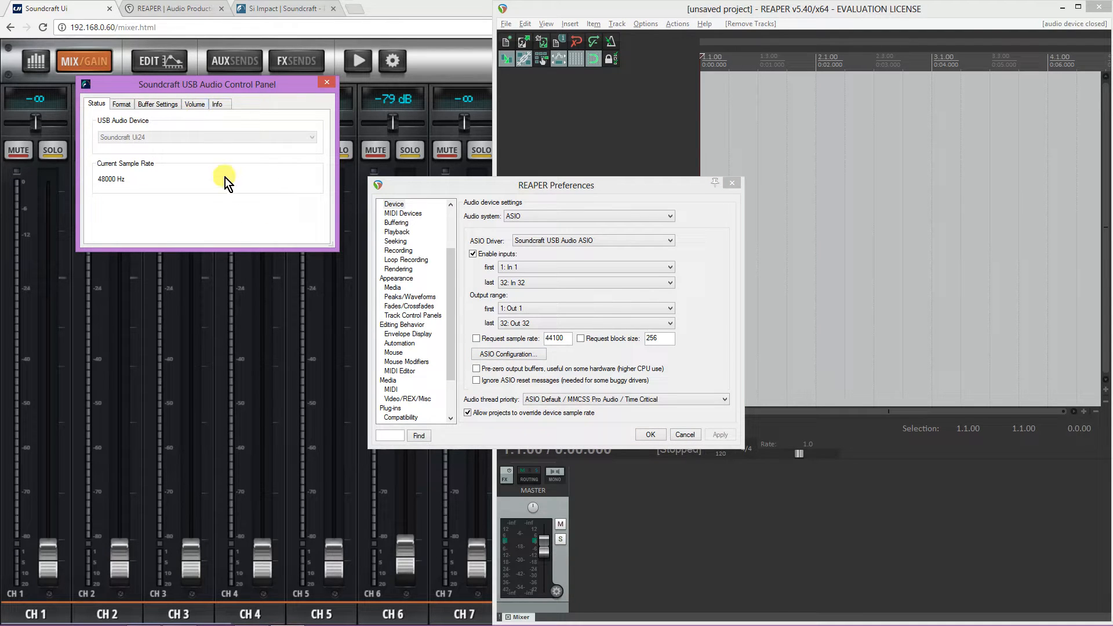
{"action": "mouse_move", "coordinate": [208, 207]}
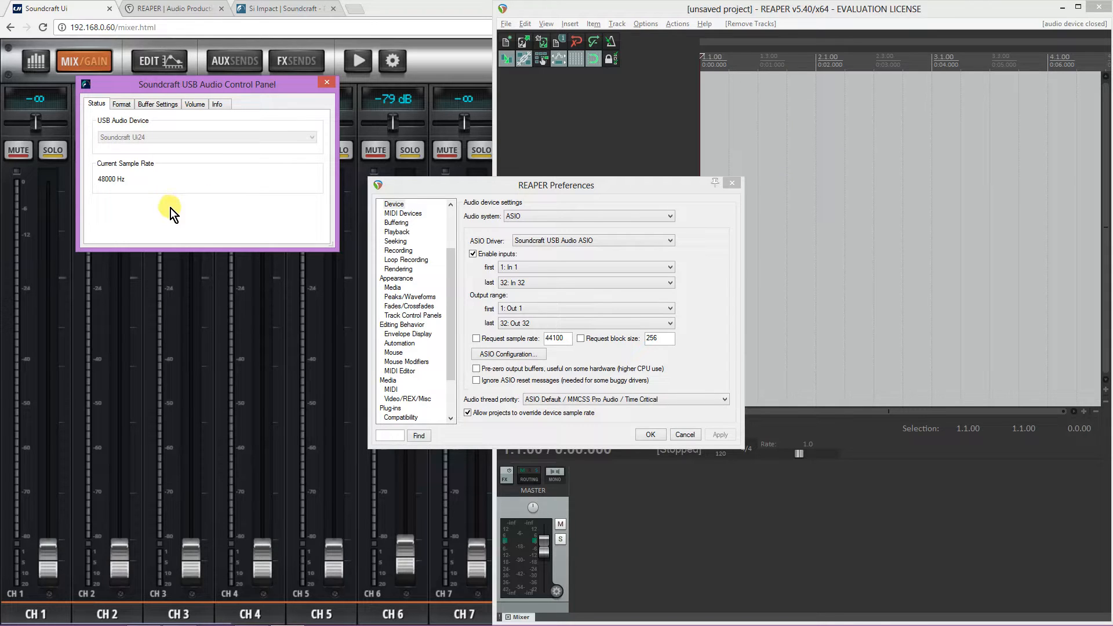
{"action": "mouse_move", "coordinate": [161, 215]}
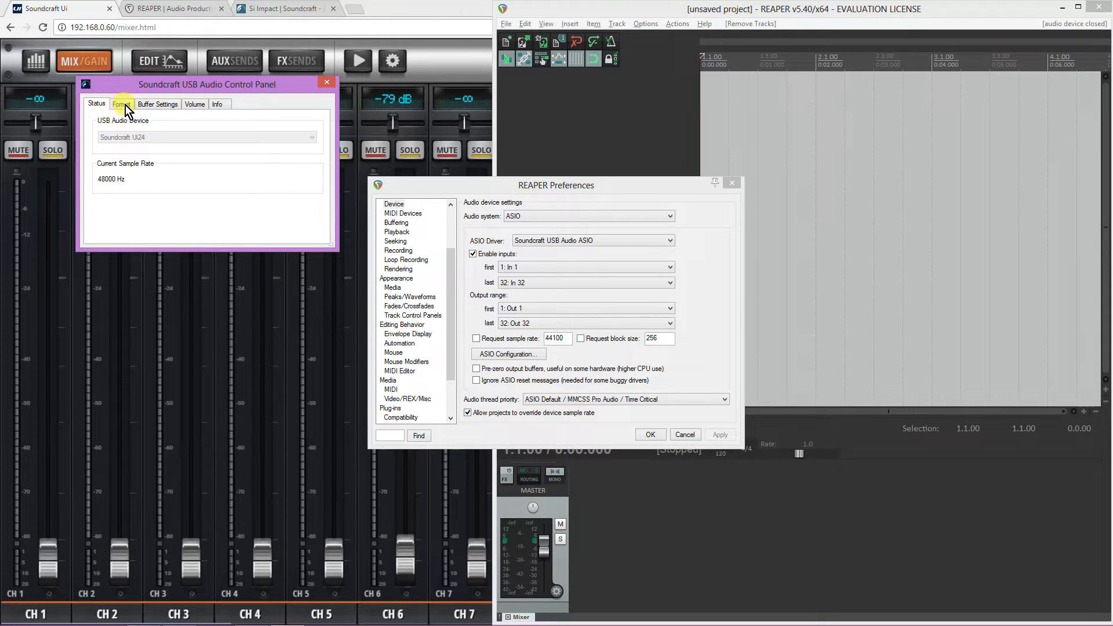
{"action": "left_click", "coordinate": [120, 104]}
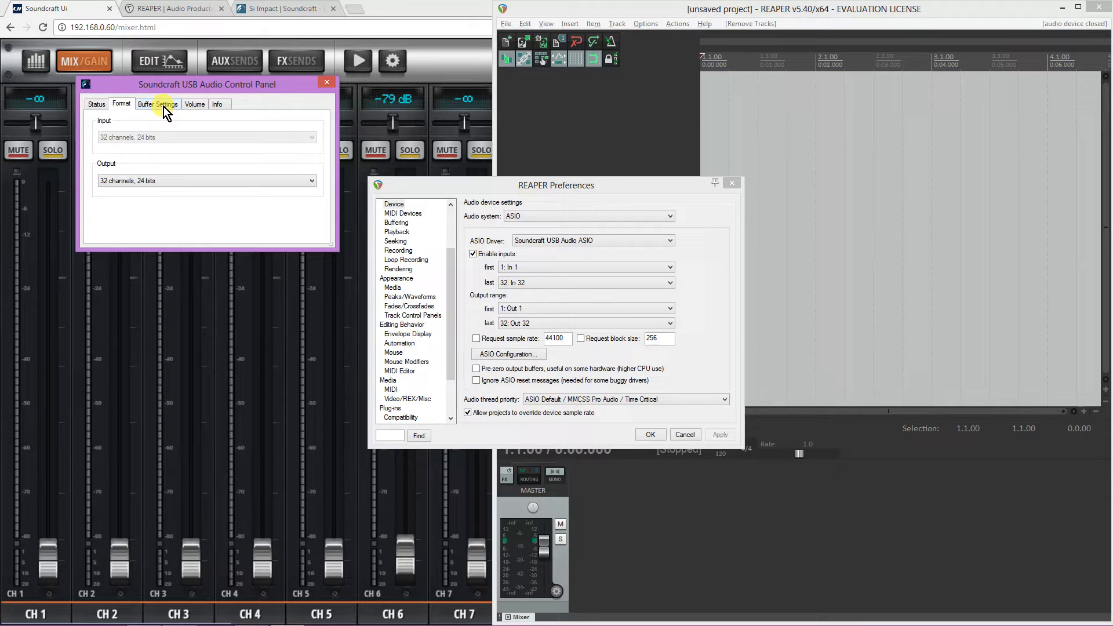
{"action": "left_click", "coordinate": [157, 104]}
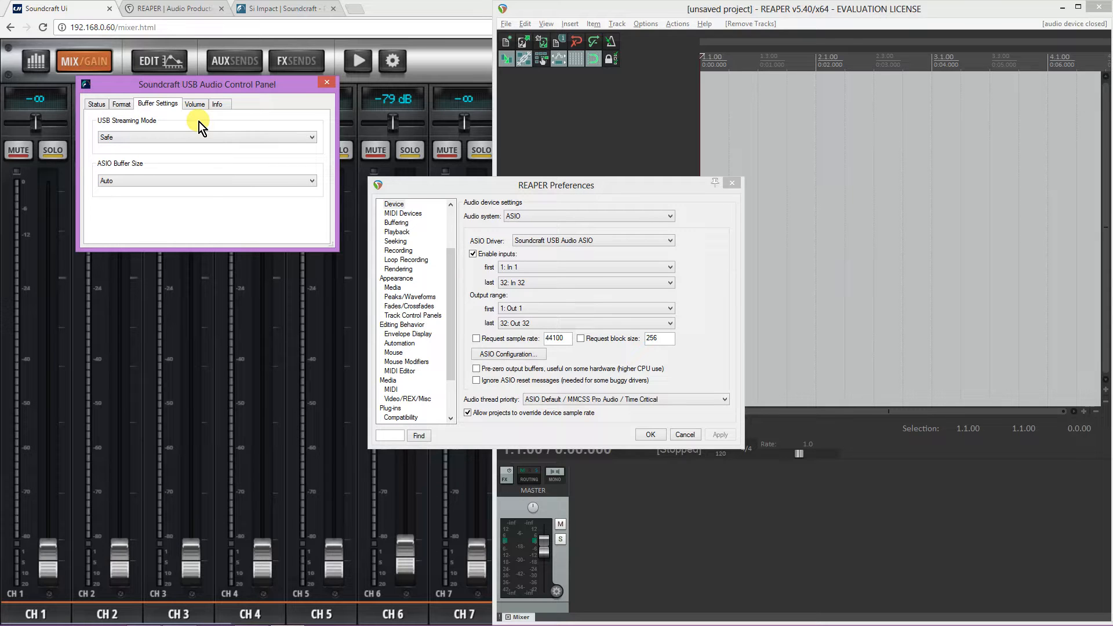
{"action": "mouse_move", "coordinate": [317, 95]}
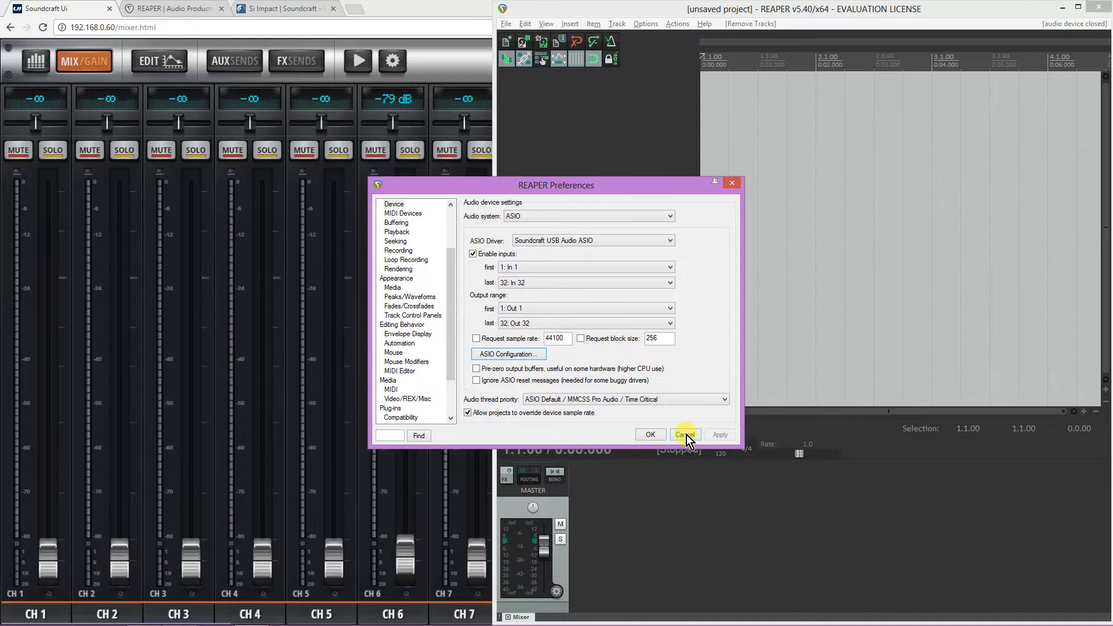
- Cancel, then reapply ASIO as REAPER's audio system and confirm the preferences with OK
{"action": "left_click", "coordinate": [683, 434]}
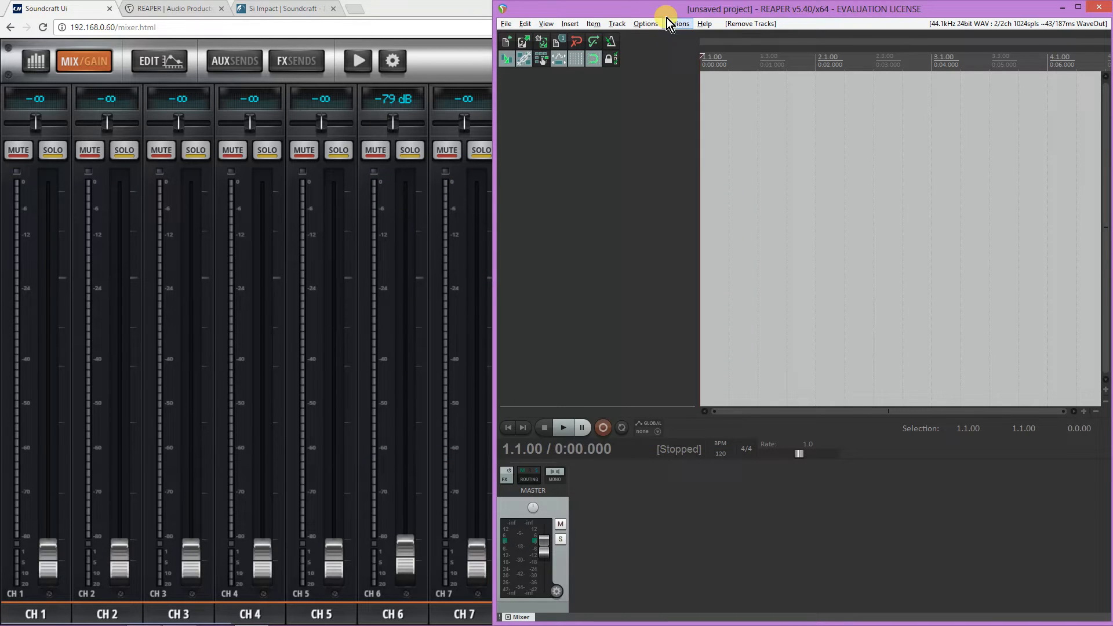
{"action": "left_click", "coordinate": [644, 23]}
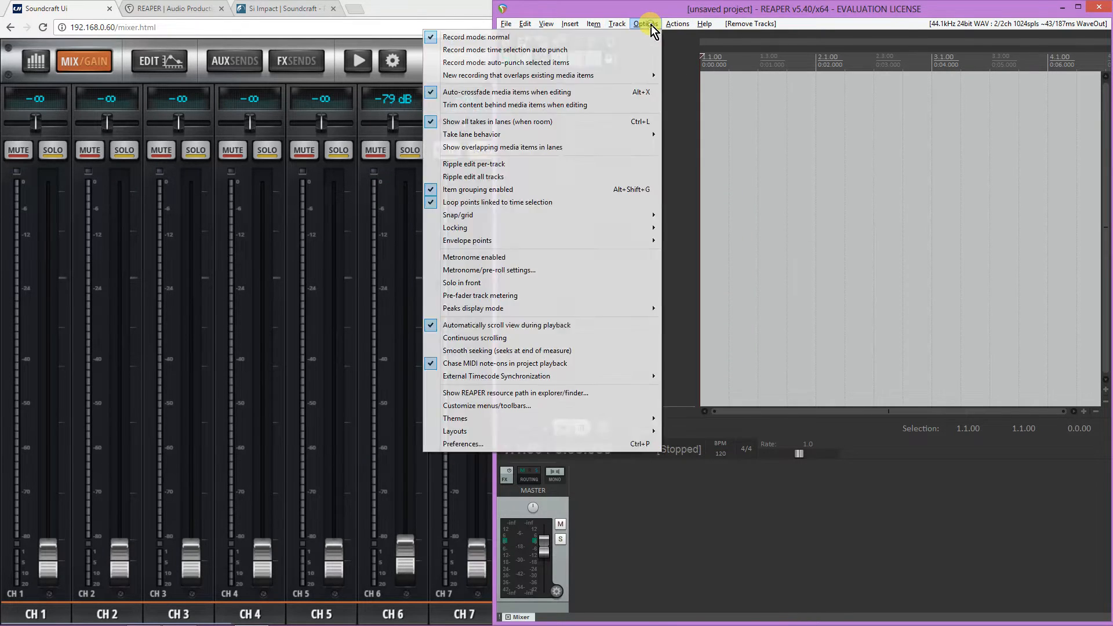
{"action": "left_click", "coordinate": [462, 443]}
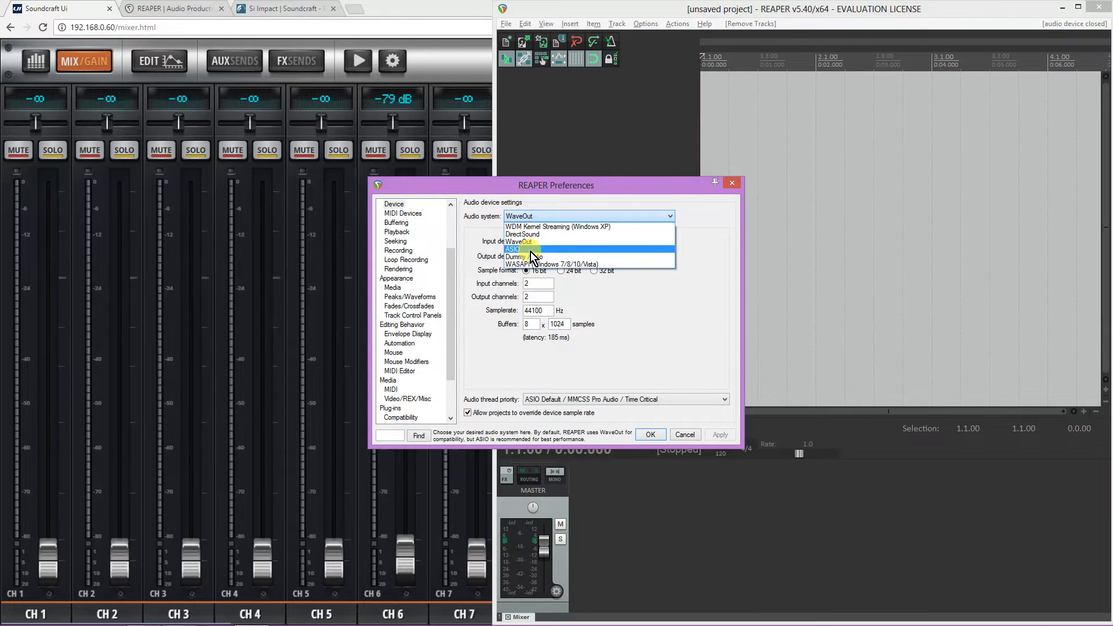
{"action": "left_click", "coordinate": [512, 248]}
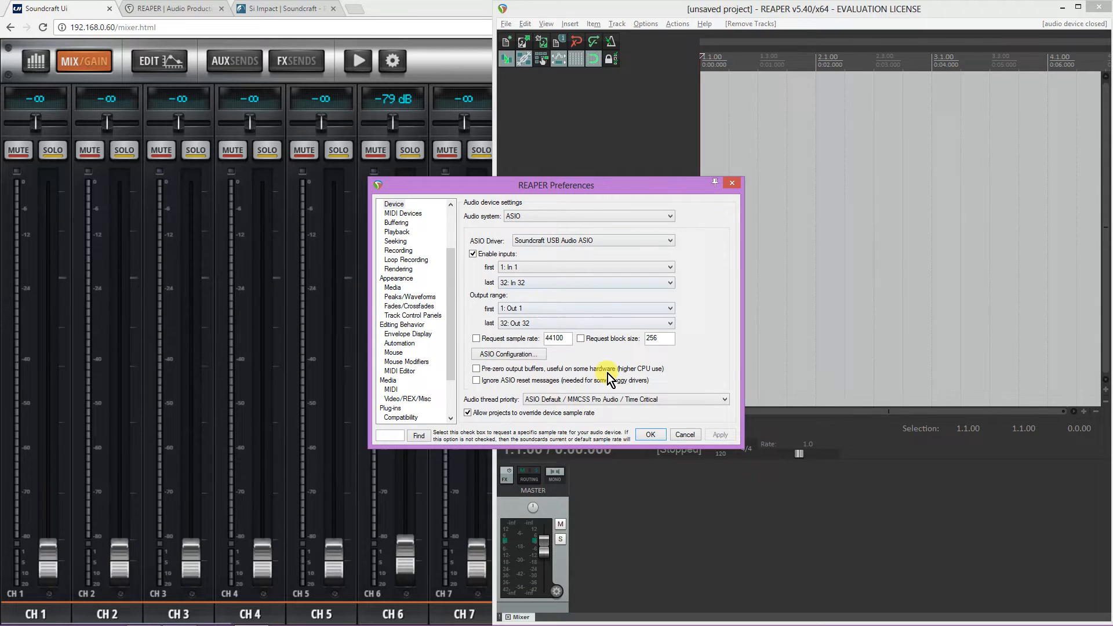
{"action": "left_click", "coordinate": [650, 434]}
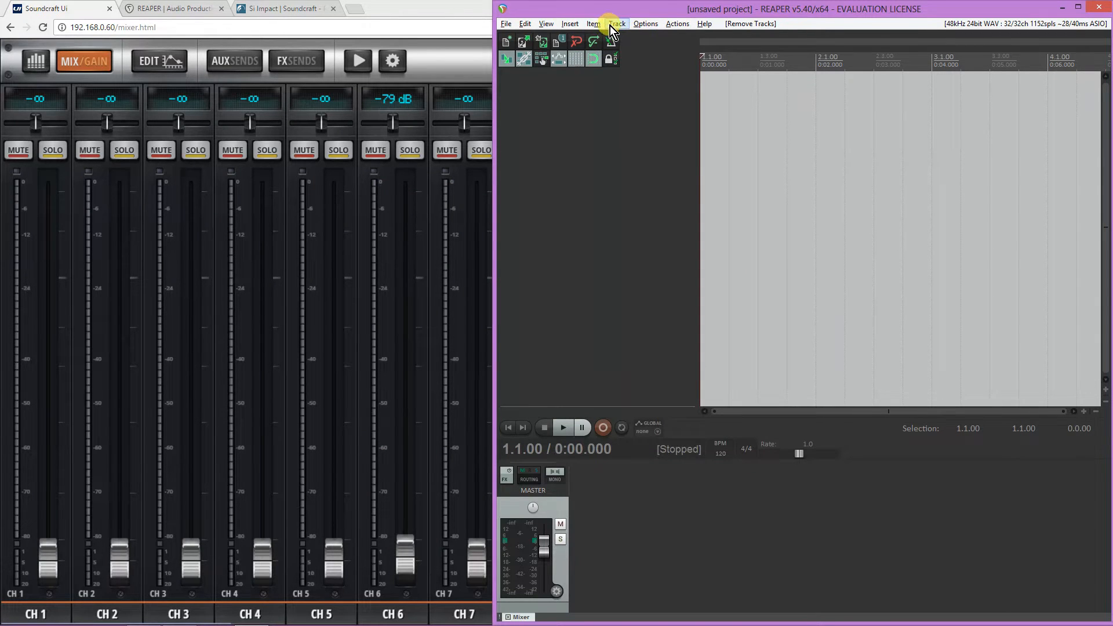
- Insert a new track, arm it for recording and set its mono input to In 30
{"action": "left_click", "coordinate": [616, 23]}
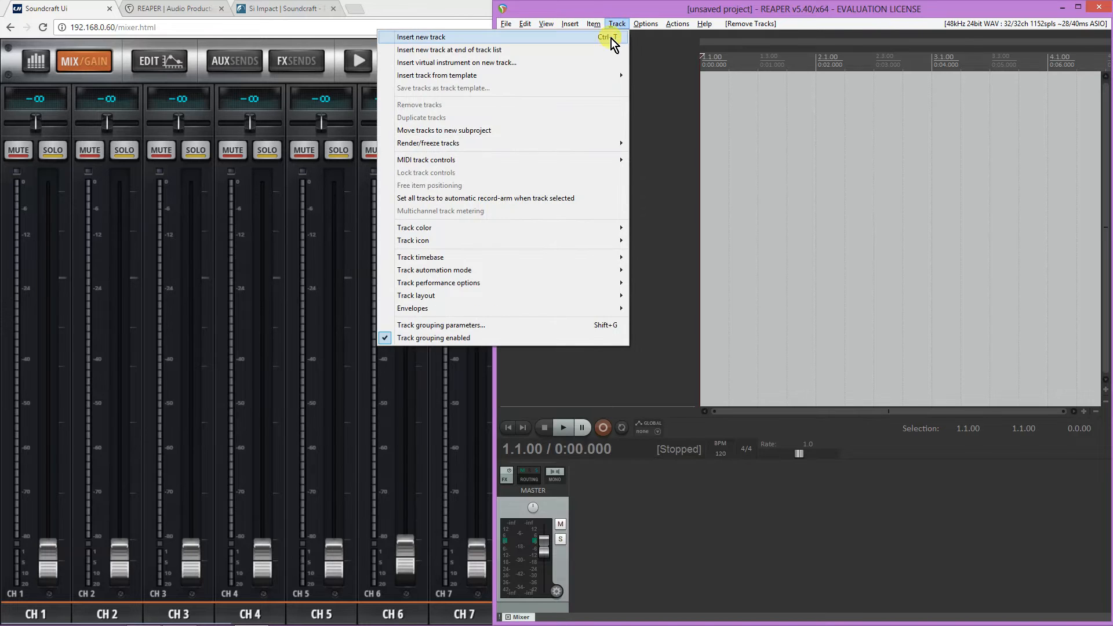
{"action": "left_click", "coordinate": [426, 36]}
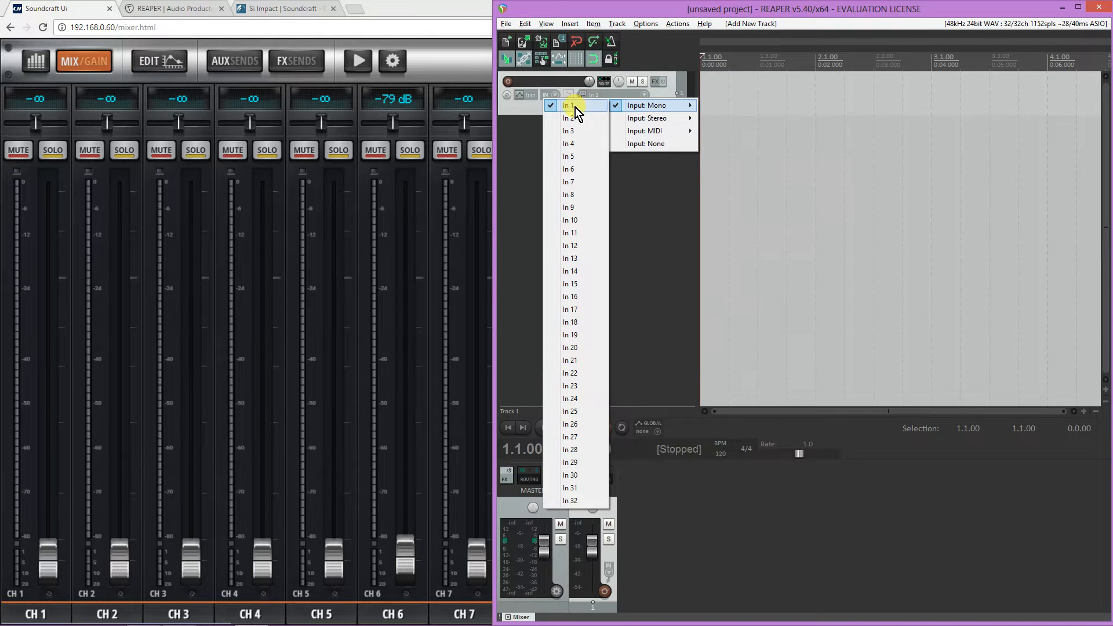
{"action": "mouse_move", "coordinate": [575, 118]}
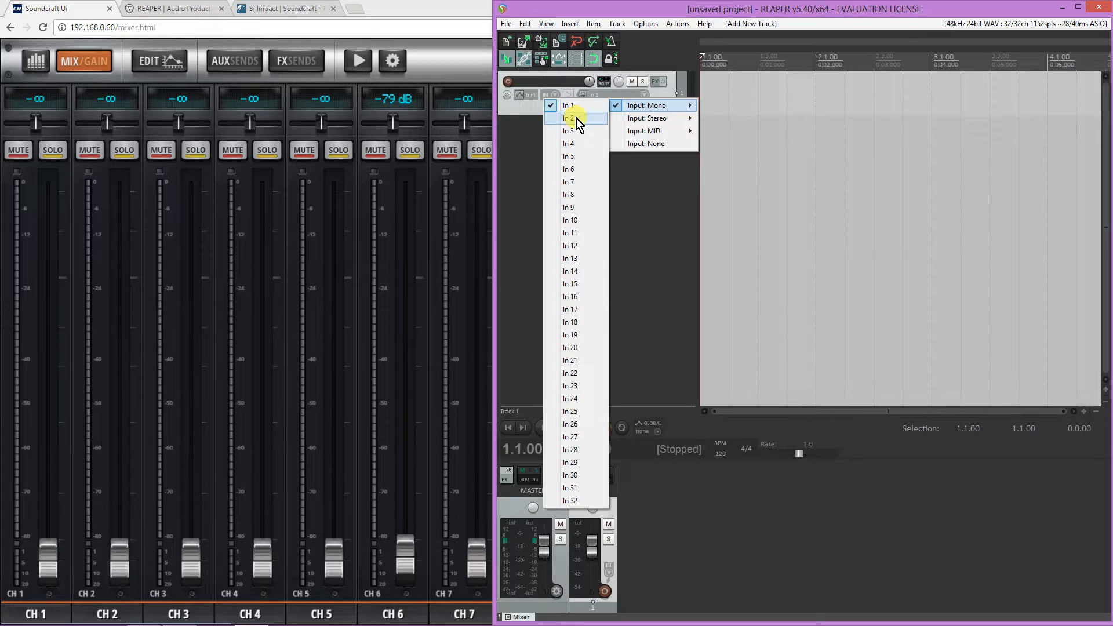
{"action": "mouse_move", "coordinate": [584, 109]}
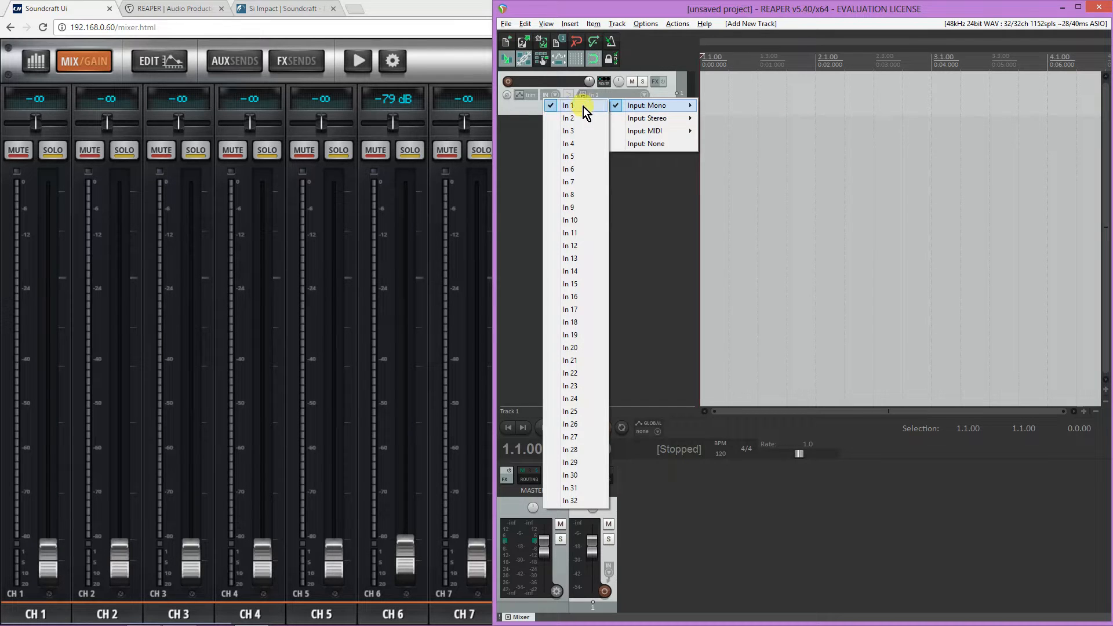
{"action": "mouse_move", "coordinate": [583, 126]}
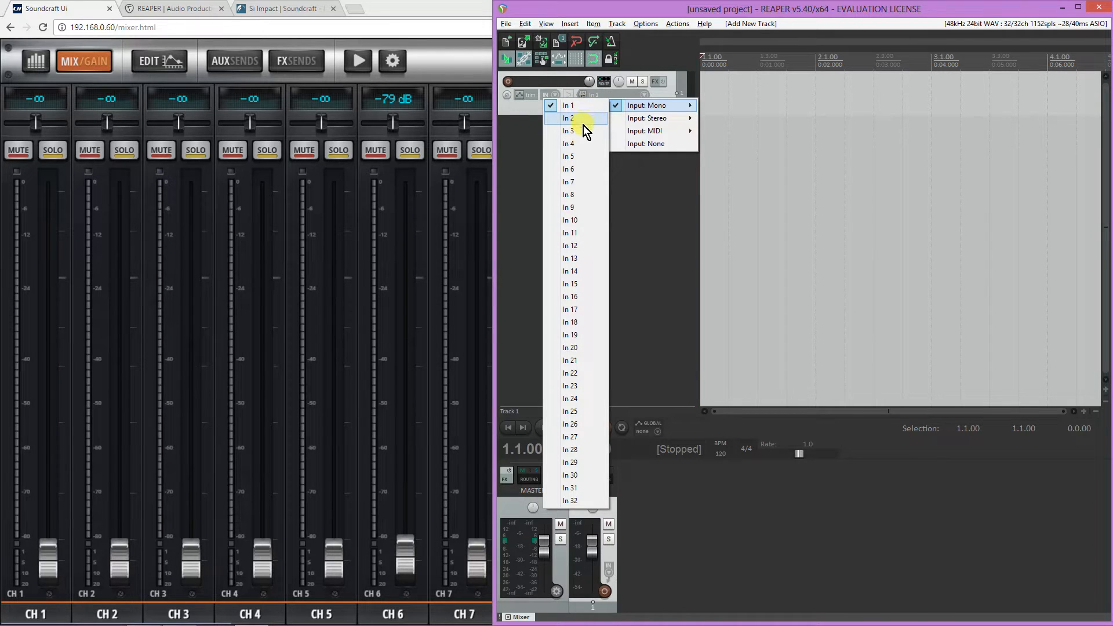
{"action": "mouse_move", "coordinate": [577, 169]}
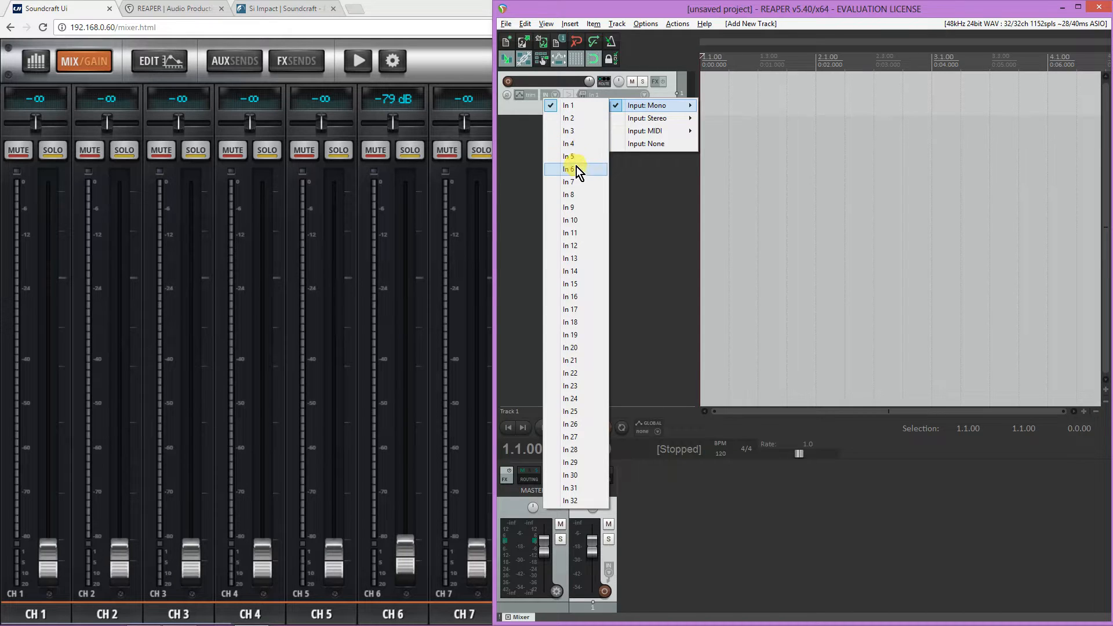
{"action": "mouse_move", "coordinate": [586, 223]}
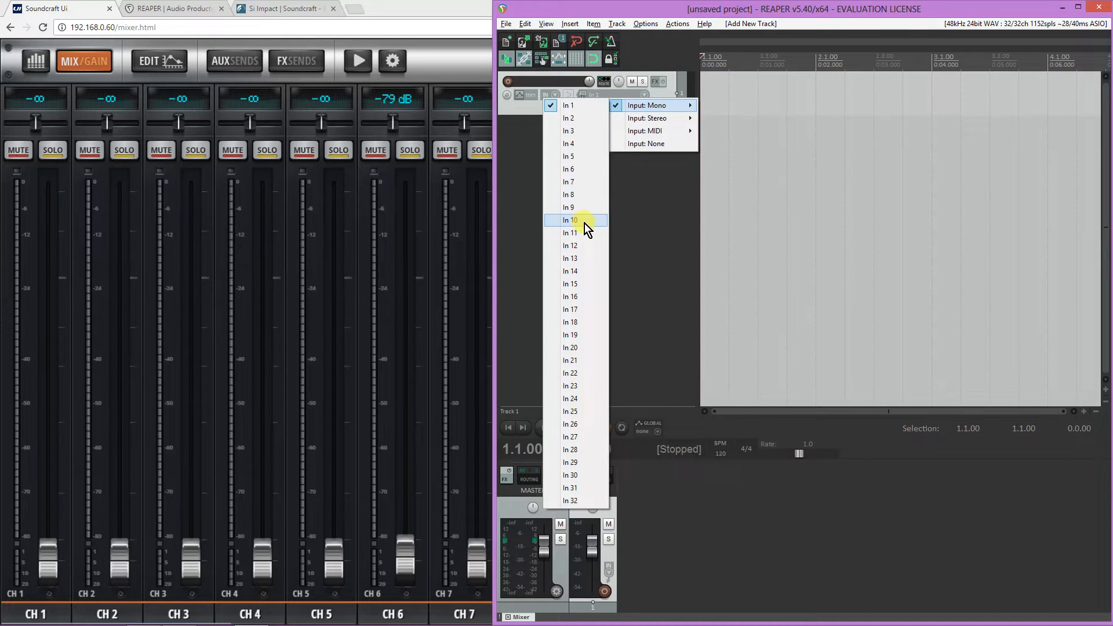
{"action": "mouse_move", "coordinate": [585, 237]}
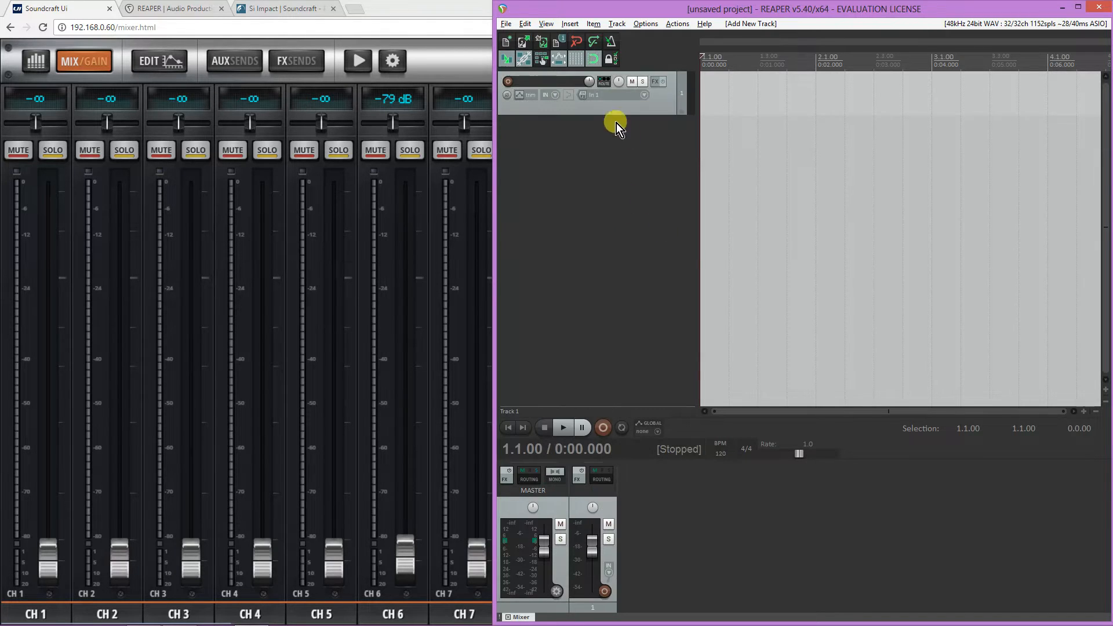
{"action": "left_click", "coordinate": [508, 81]}
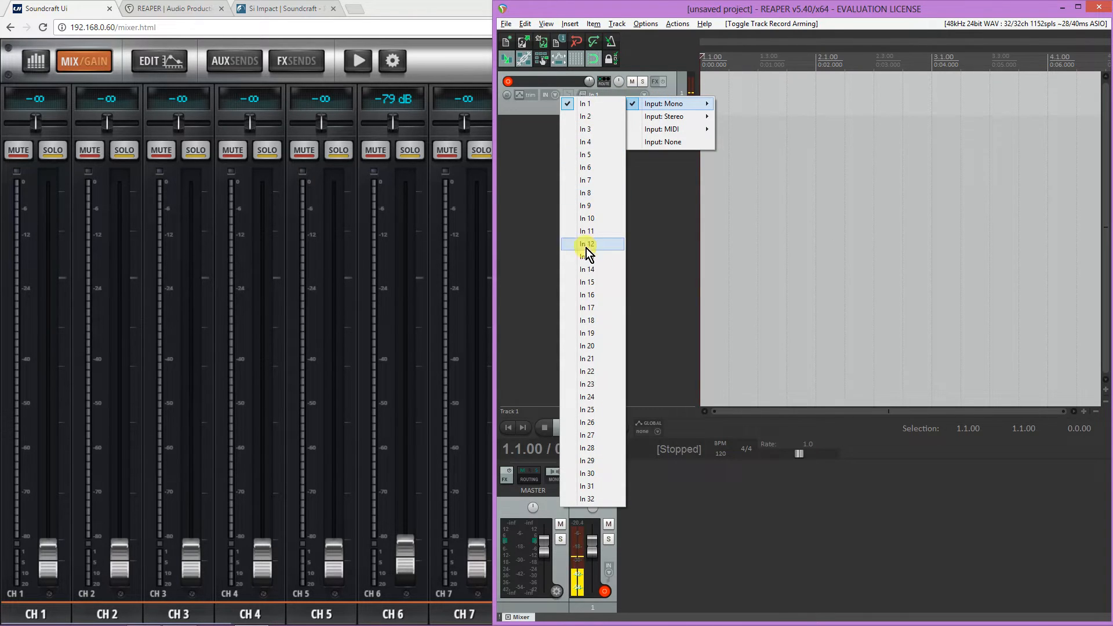
{"action": "mouse_move", "coordinate": [587, 473]}
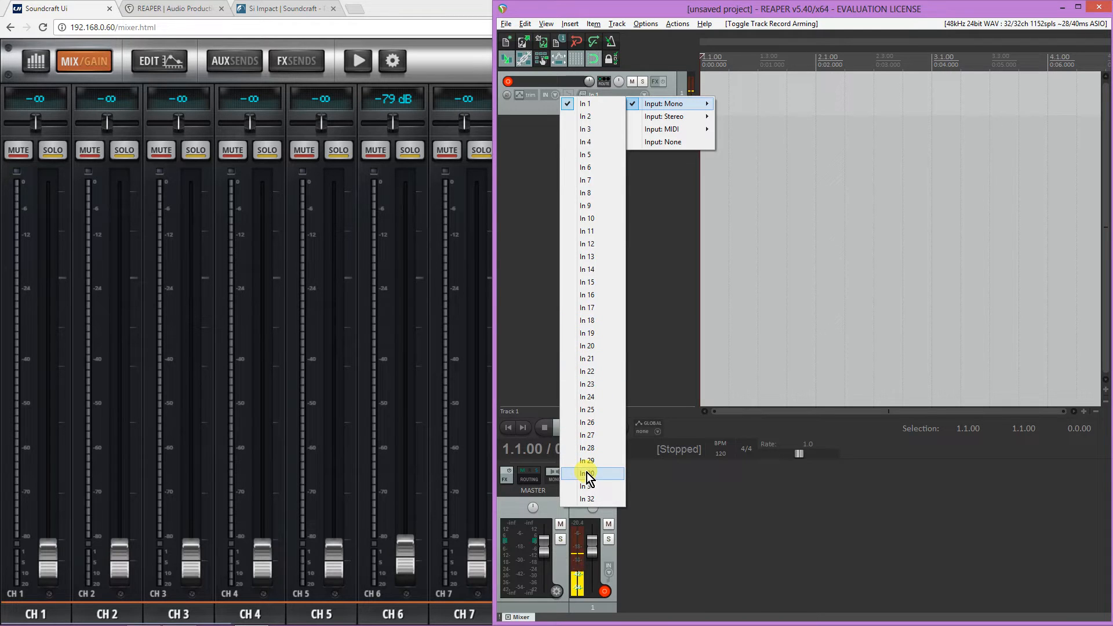
{"action": "left_click", "coordinate": [588, 473]}
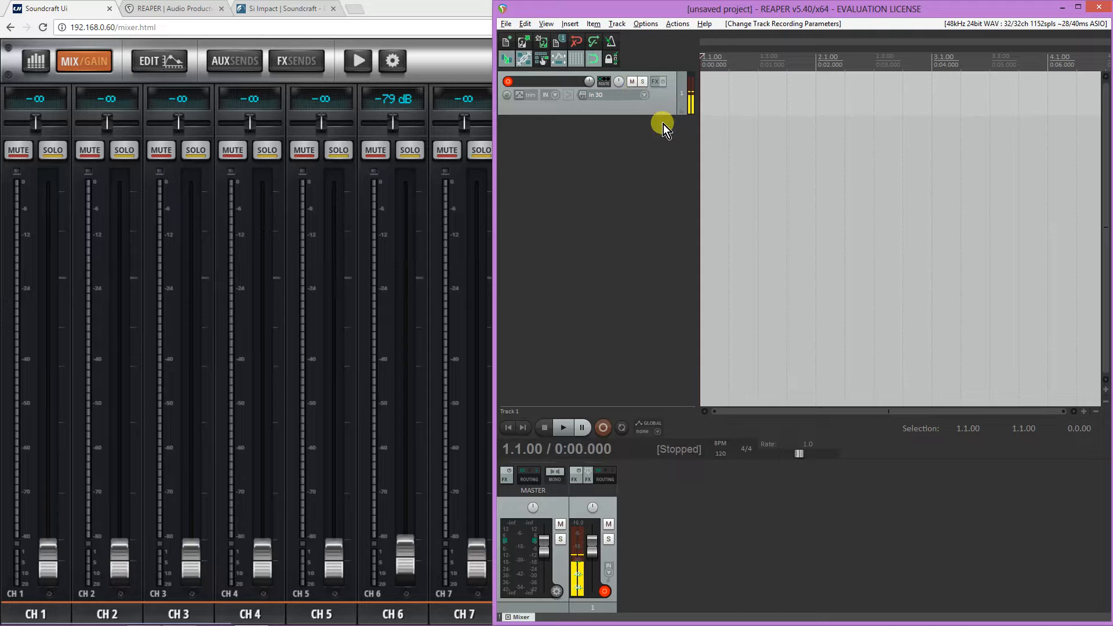
{"action": "mouse_move", "coordinate": [557, 191]}
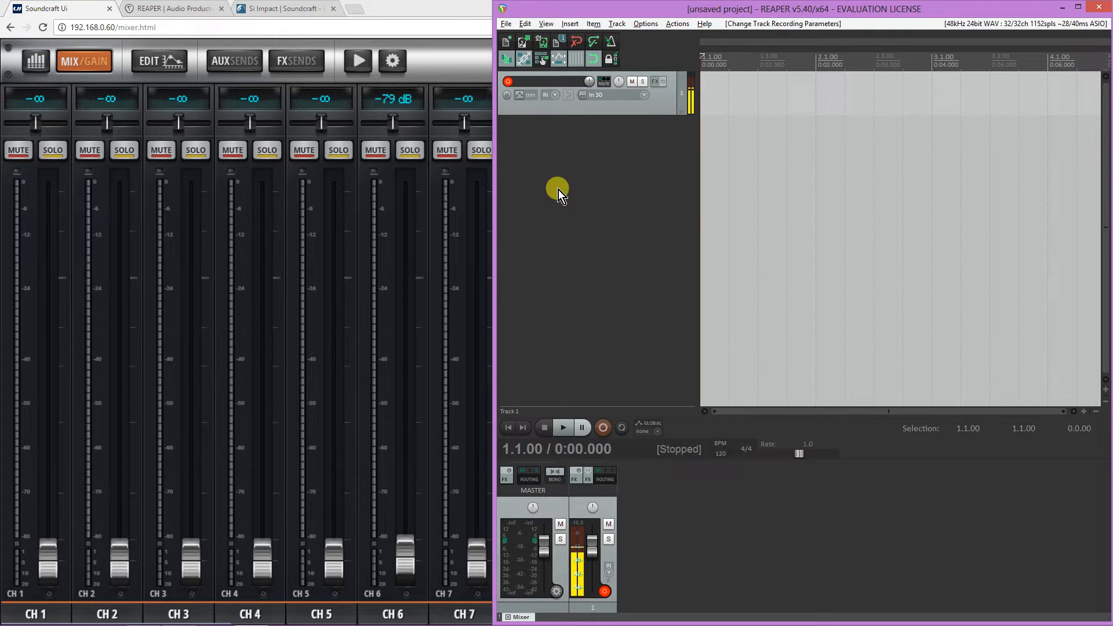
{"action": "mouse_move", "coordinate": [471, 220]}
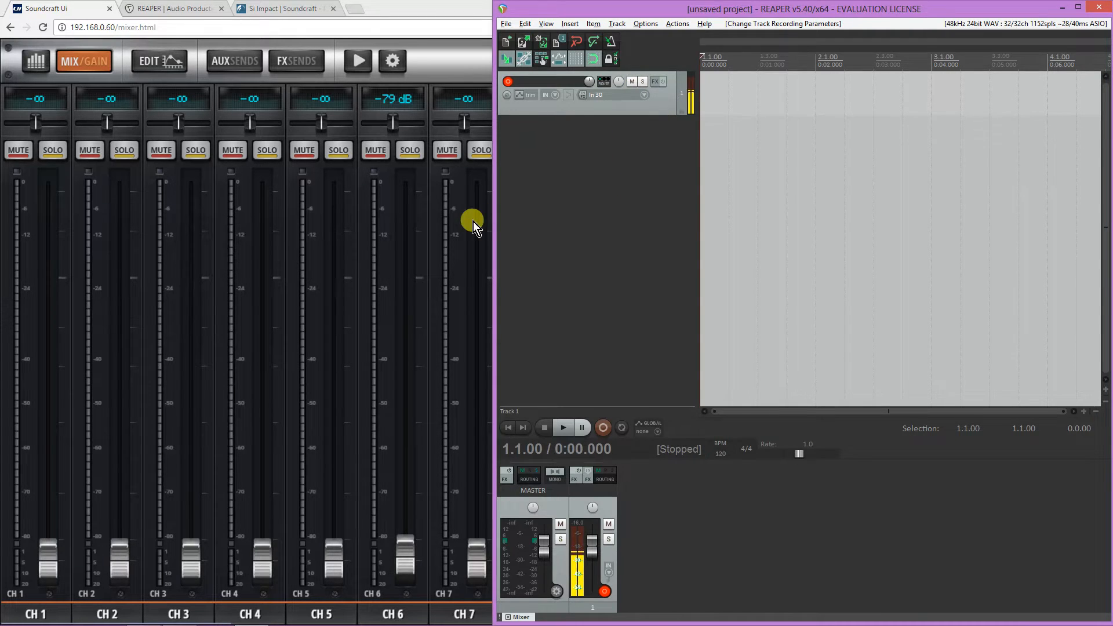
- In the Ui mixer, show the MIX/GAIN view with channel 20's +42.5 dB gain and +48V phantom power
{"action": "left_click", "coordinate": [1058, 9]}
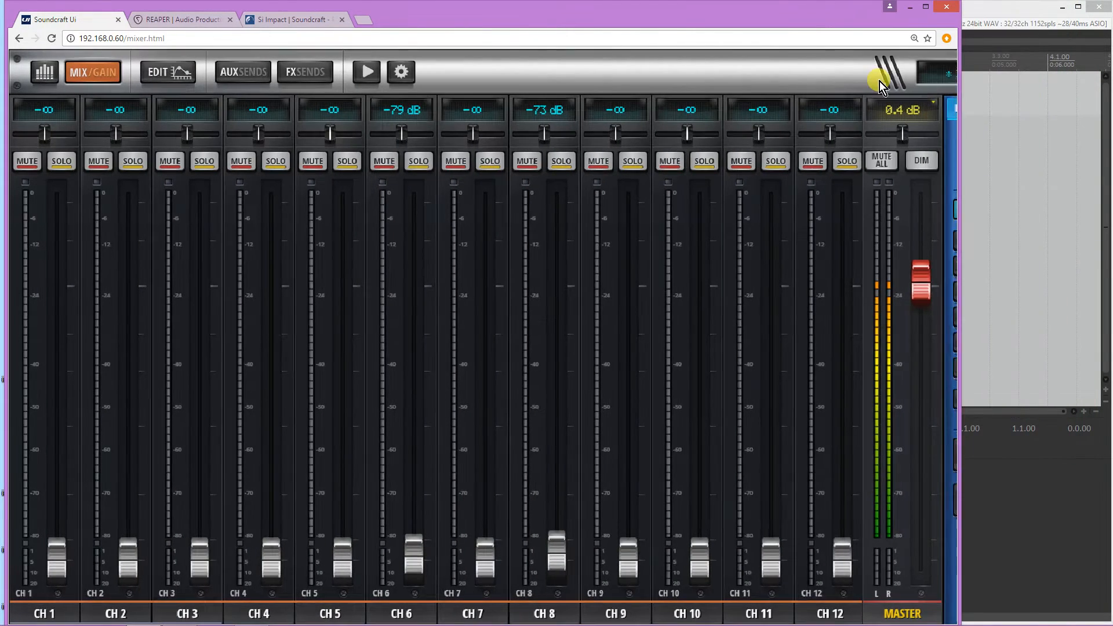
{"action": "left_click", "coordinate": [93, 72]}
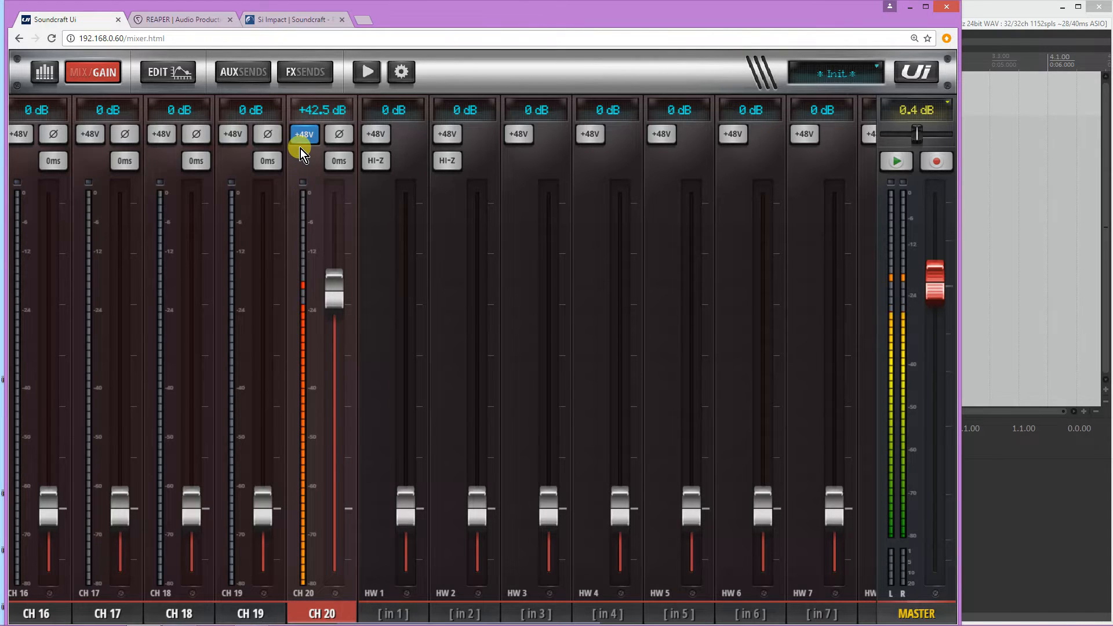
{"action": "mouse_move", "coordinate": [306, 287]}
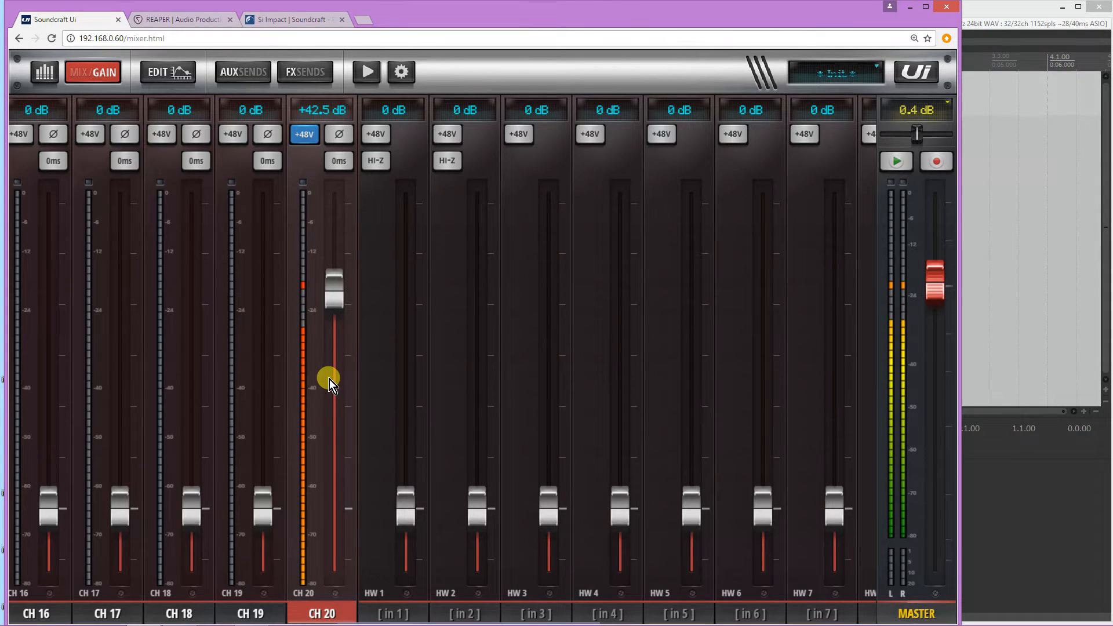
{"action": "mouse_move", "coordinate": [927, 379]}
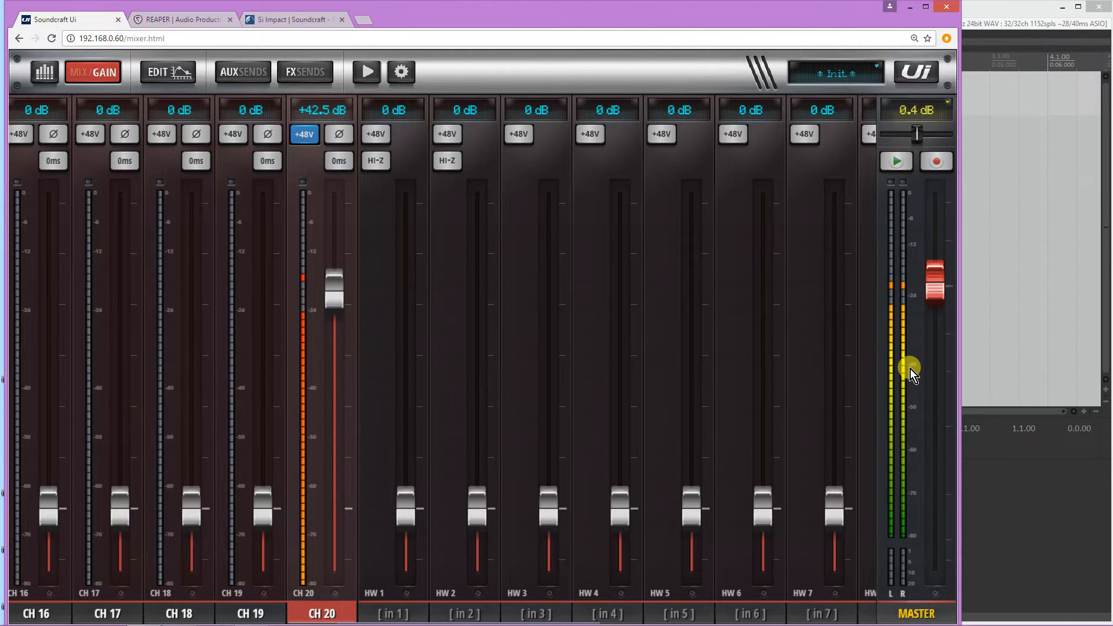
{"action": "mouse_move", "coordinate": [914, 583]}
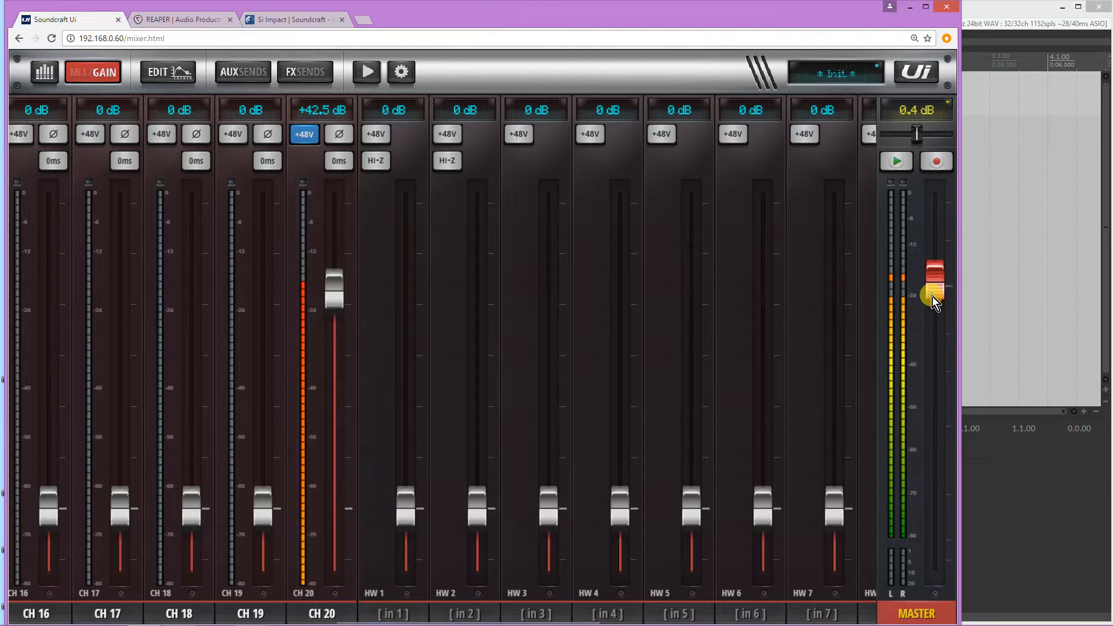
- Lower the master fader to about -1.4 dB
{"action": "left_click_drag", "start_coordinate": [935, 291], "coordinate": [935, 323]}
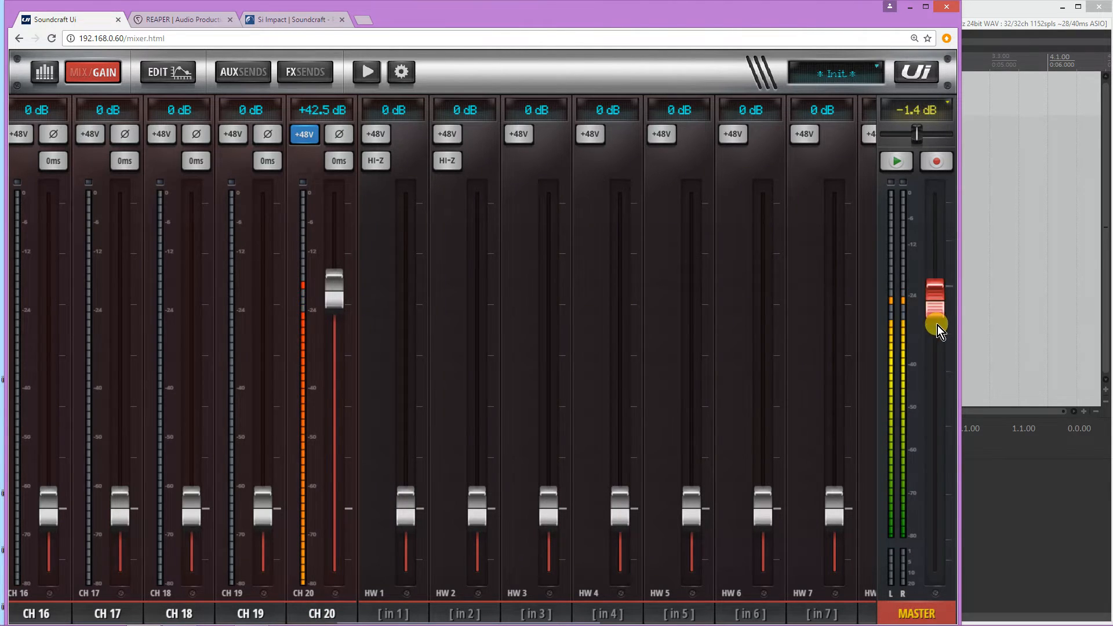
{"action": "left_click_drag", "start_coordinate": [935, 323], "coordinate": [936, 295]}
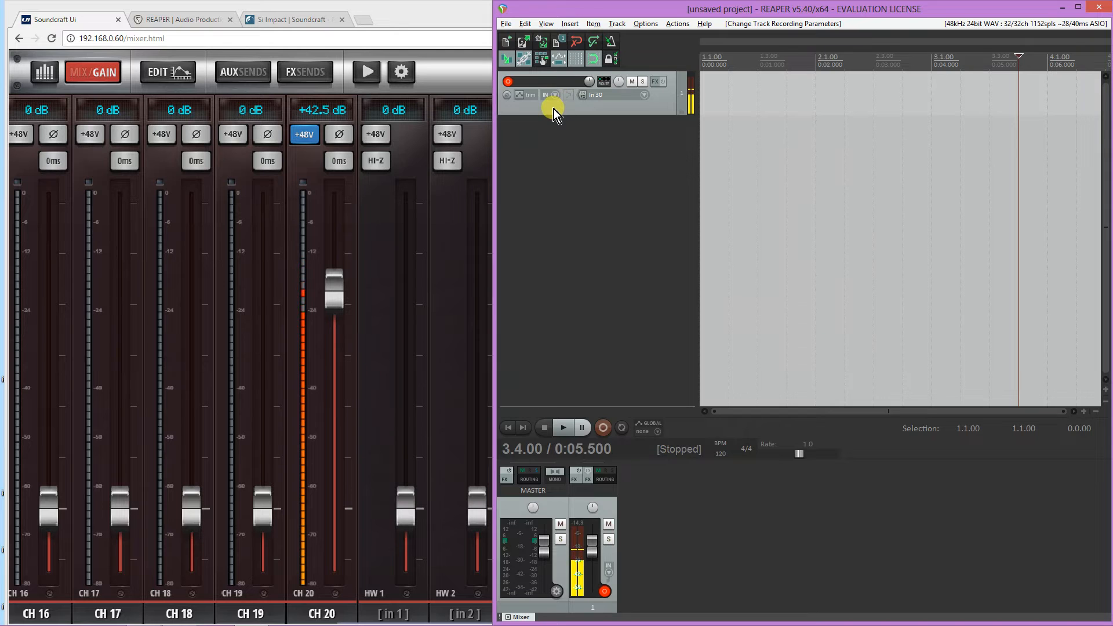
{"action": "mouse_move", "coordinate": [602, 433]}
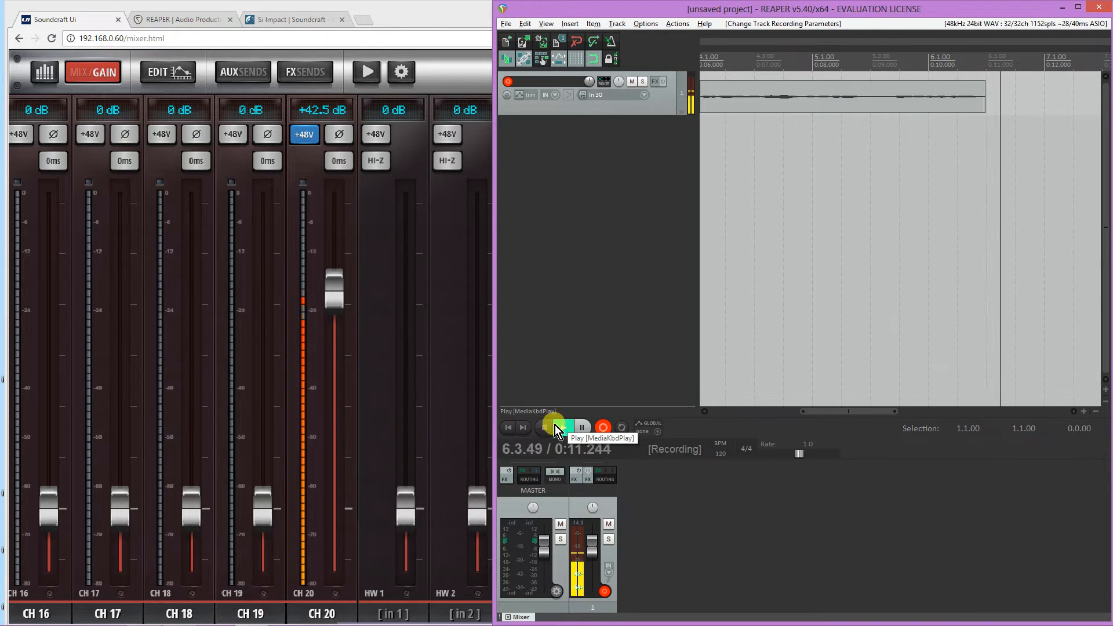
- Stop the recording and keep the recorded take with Save All
{"action": "left_click", "coordinate": [562, 426]}
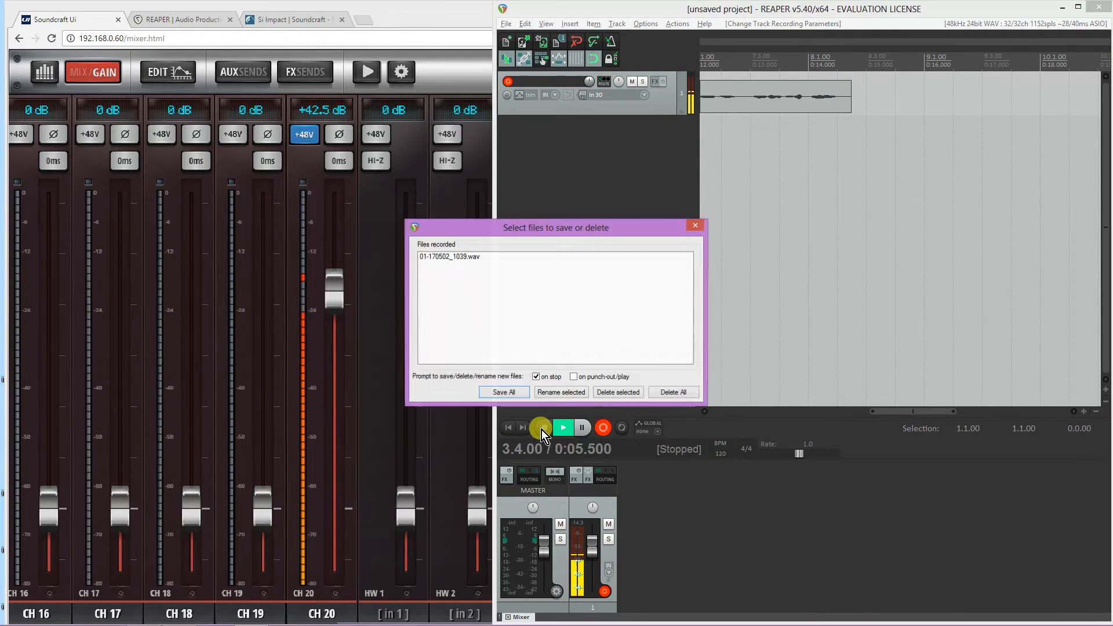
{"action": "left_click", "coordinate": [503, 391]}
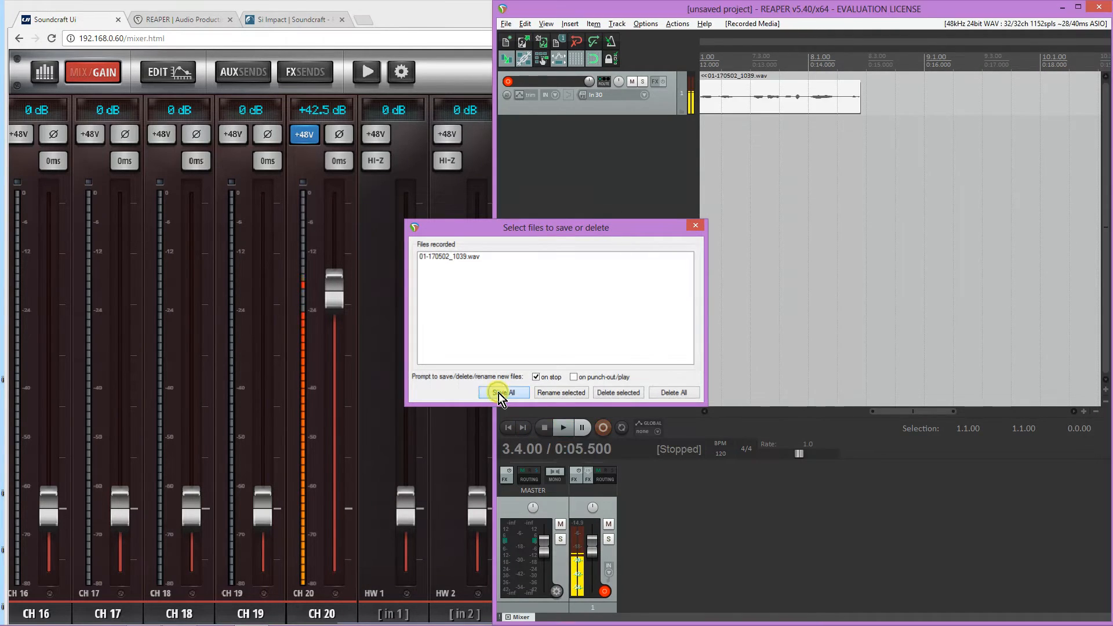
{"action": "left_click", "coordinate": [498, 392]}
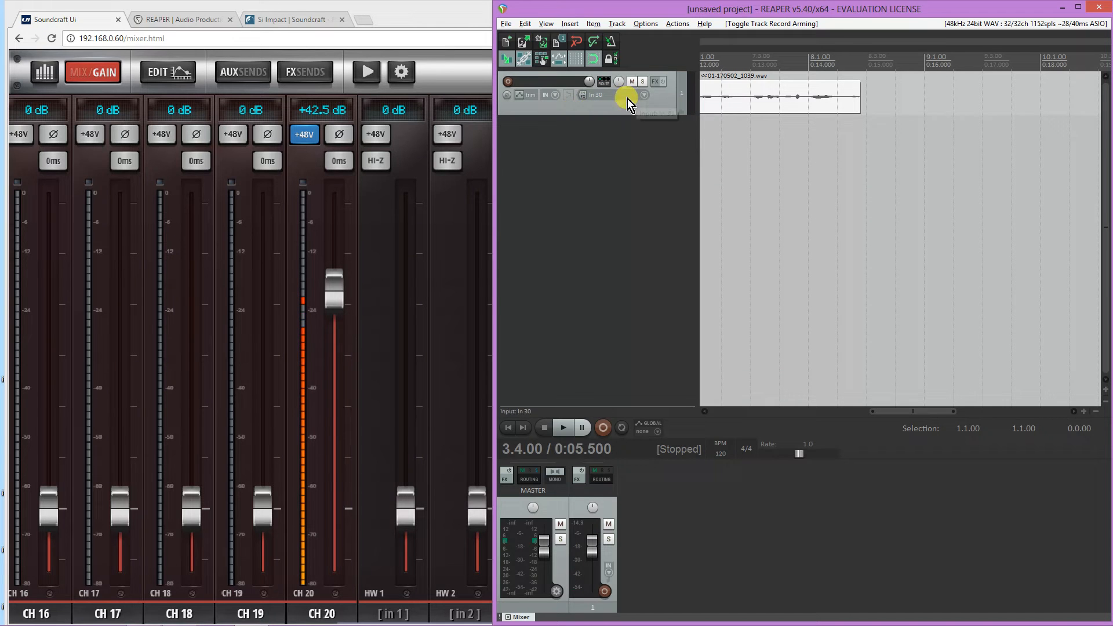
- Add hardware output Out 20 as the track's playback send in its routing window
{"action": "left_click", "coordinate": [604, 81]}
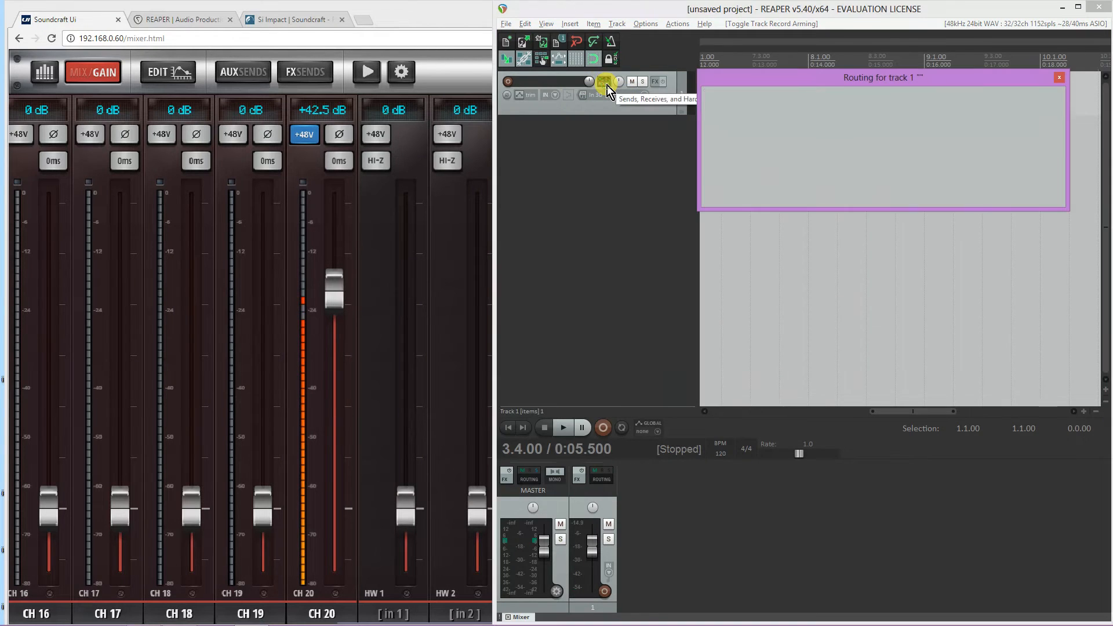
{"action": "left_click", "coordinate": [600, 81]}
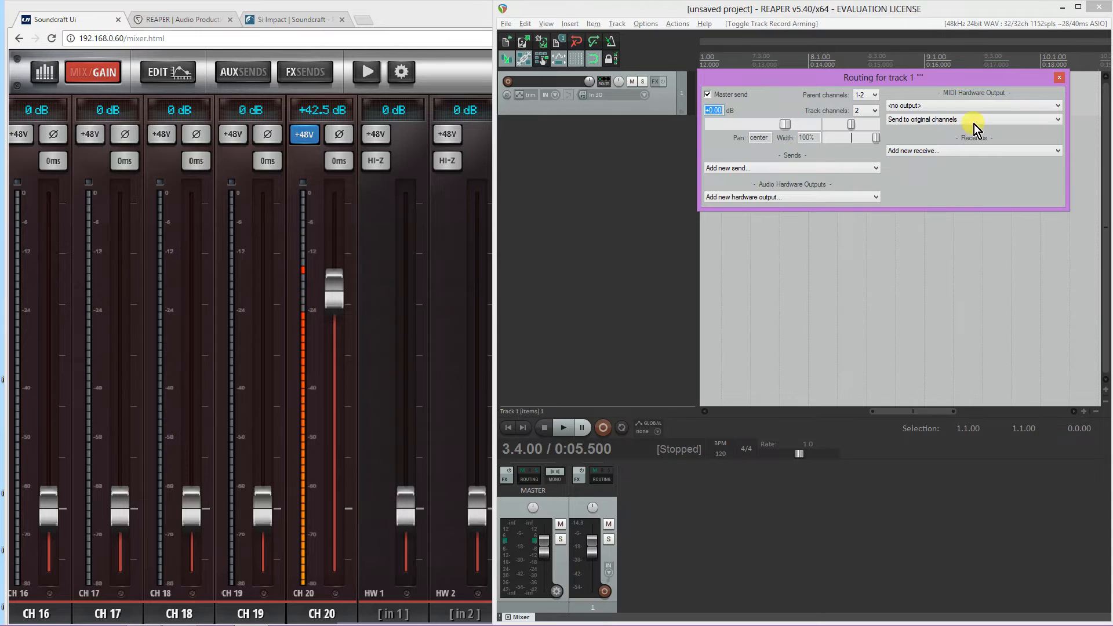
{"action": "left_click", "coordinate": [791, 196]}
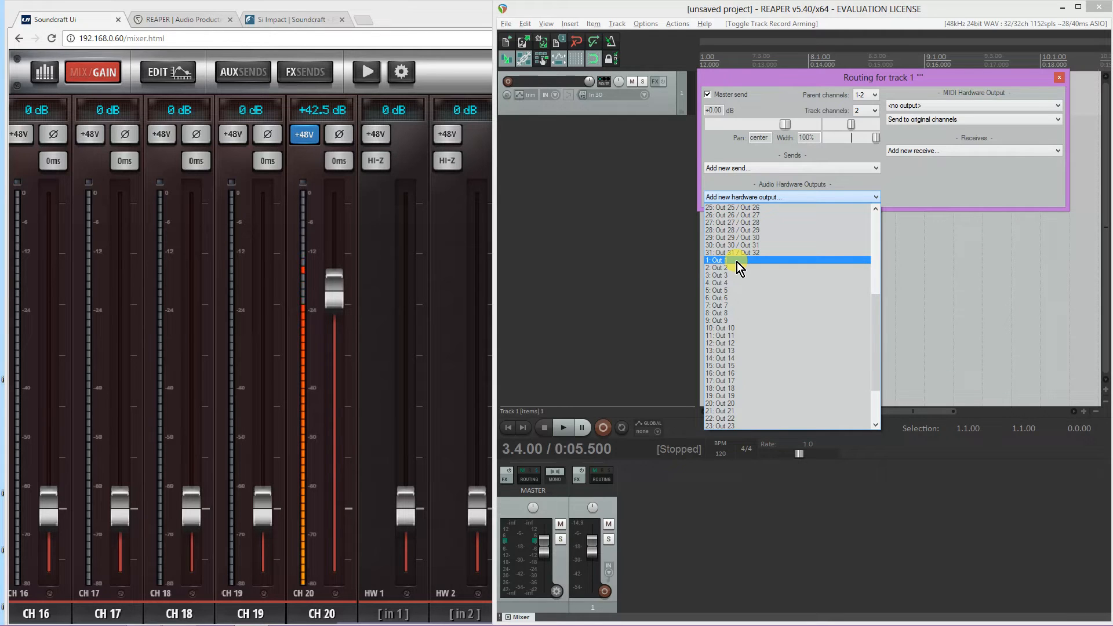
{"action": "scroll", "scroll_direction": "down", "scroll_amount": 3}
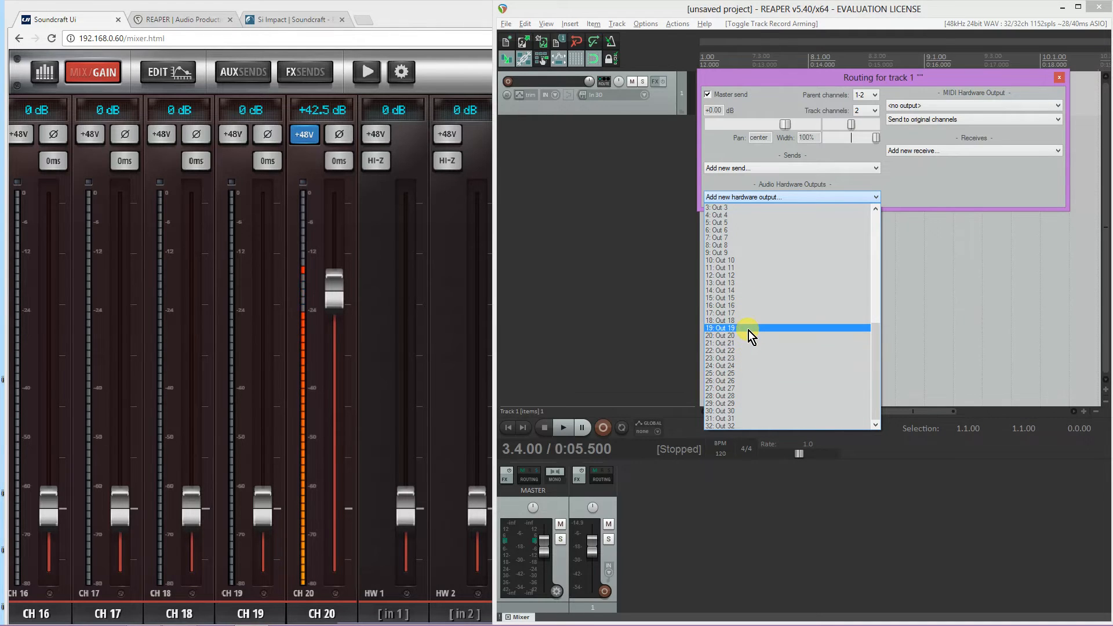
{"action": "left_click", "coordinate": [736, 335]}
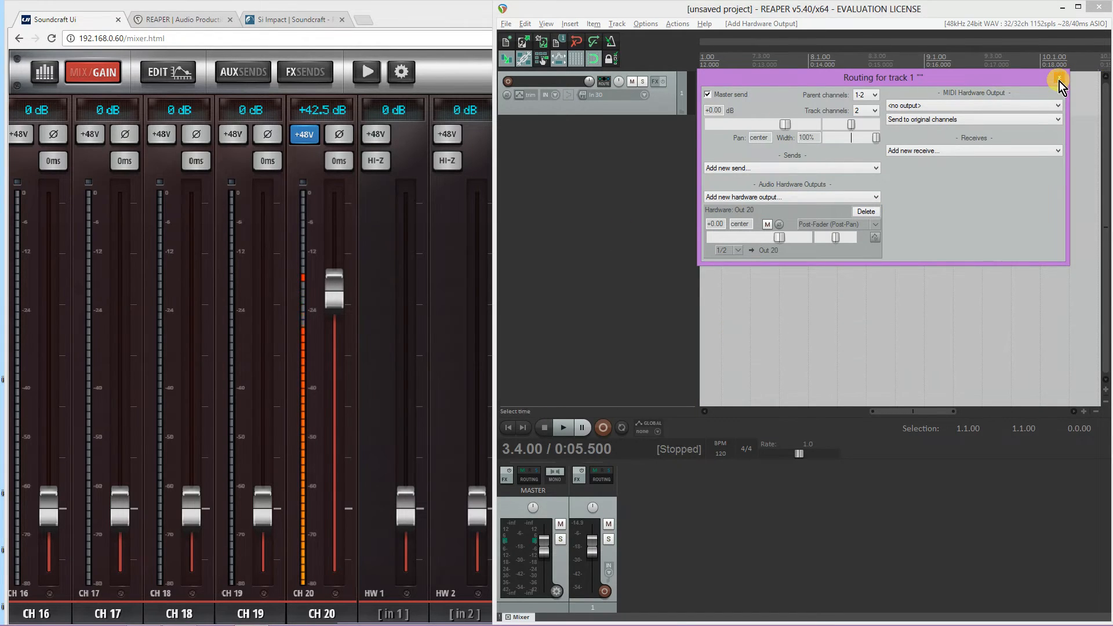
{"action": "left_click", "coordinate": [1057, 83]}
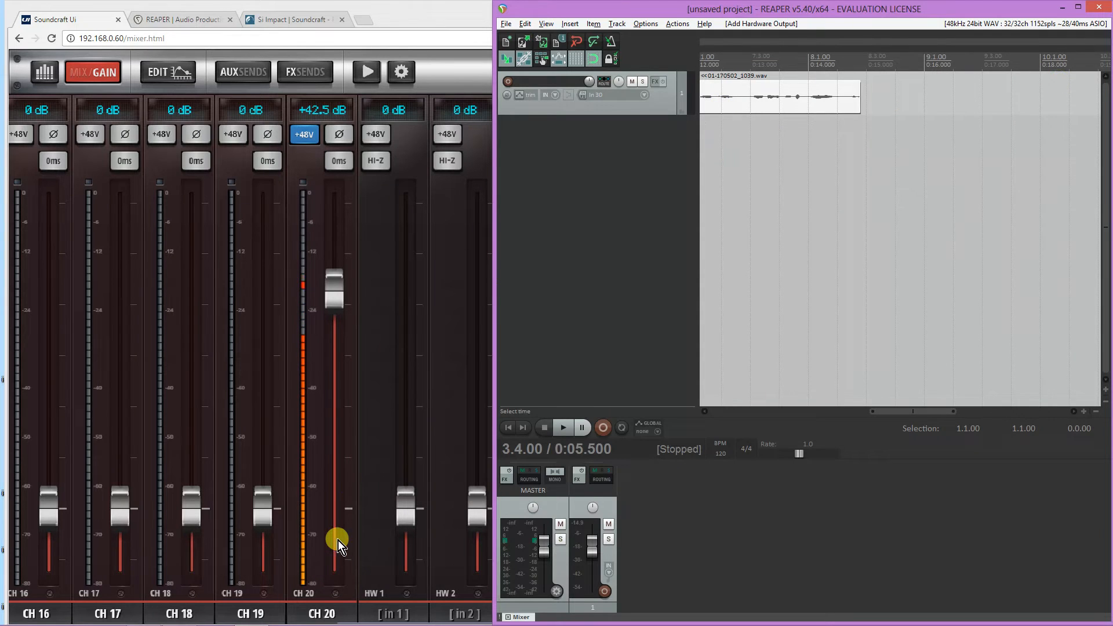
- Patch channel 19's source to USB-DAW slot 20 (DAW-20) and return to the MIX/GAIN view
{"action": "left_click", "coordinate": [93, 72]}
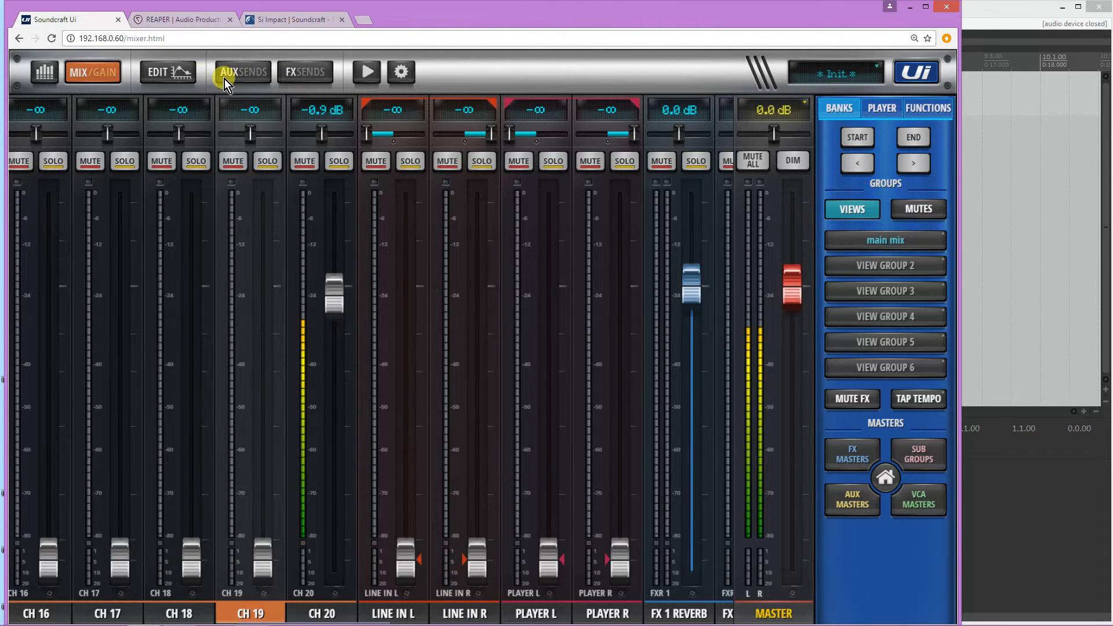
{"action": "left_click", "coordinate": [167, 72]}
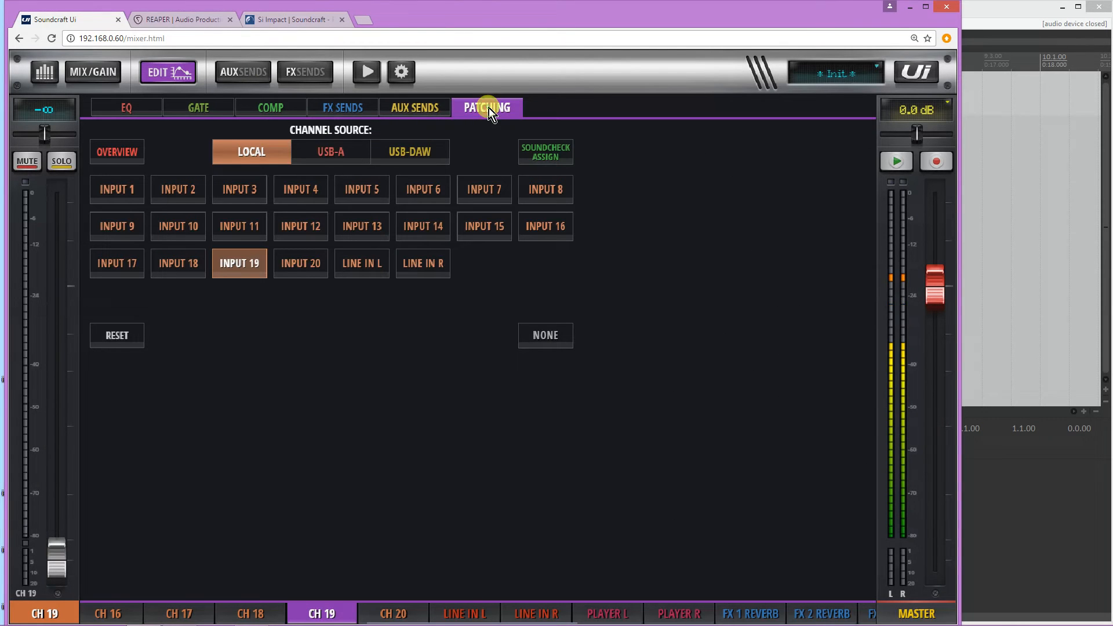
{"action": "left_click", "coordinate": [410, 150]}
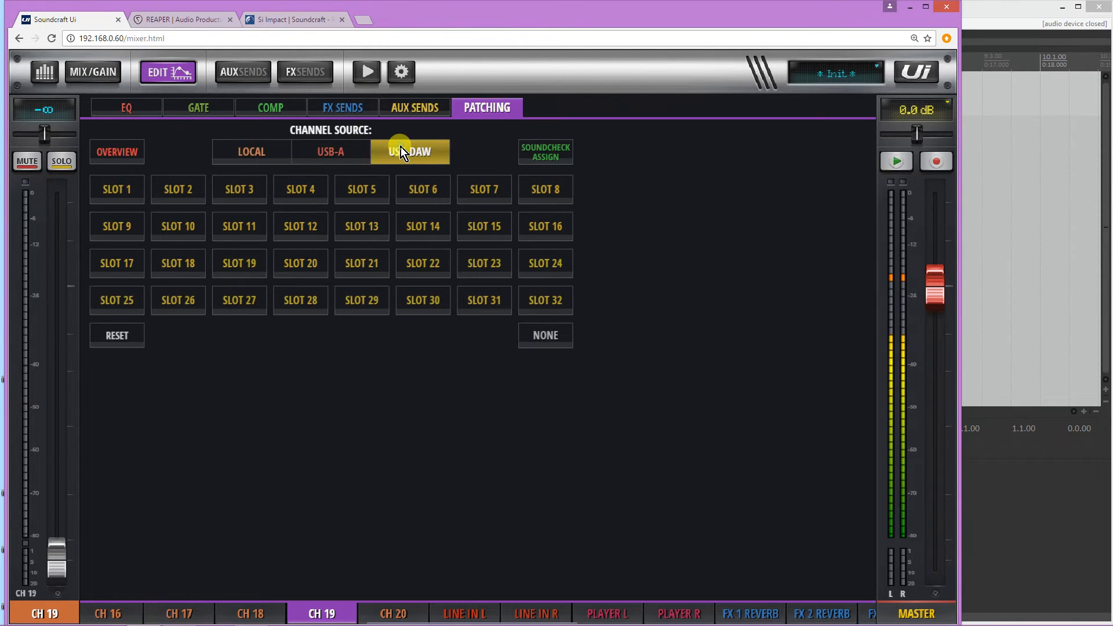
{"action": "left_click", "coordinate": [410, 151]}
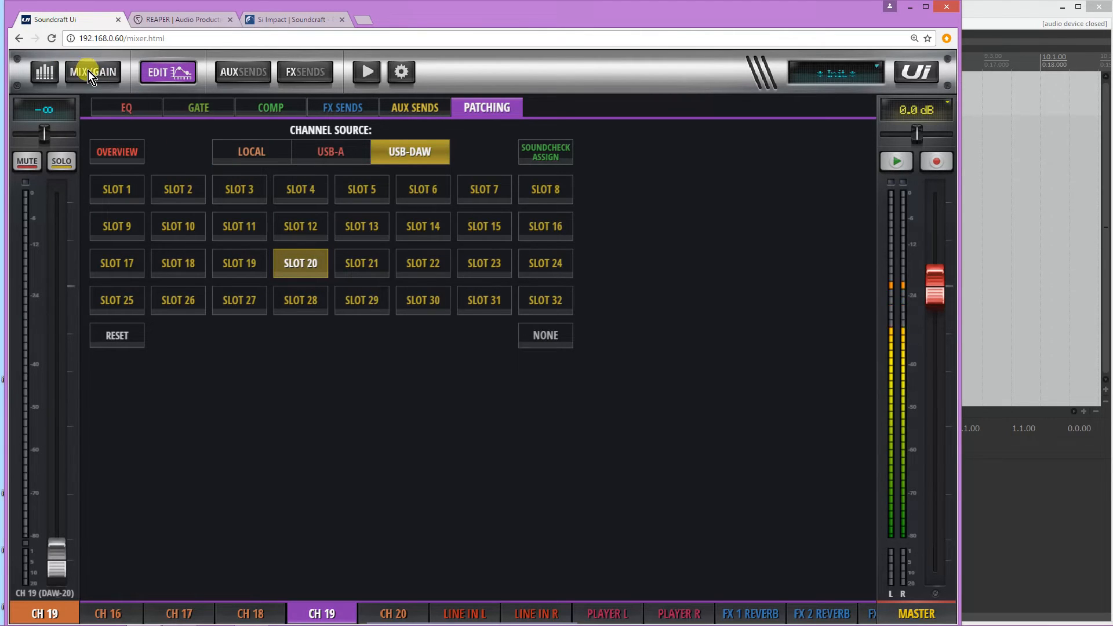
{"action": "left_click", "coordinate": [93, 73]}
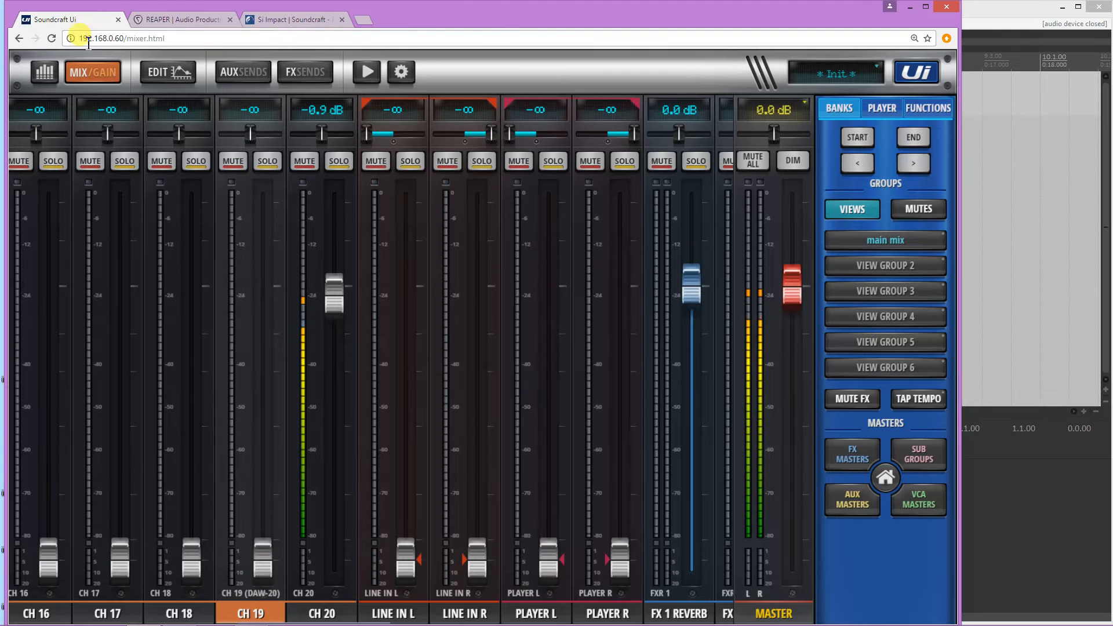
- Raise the HW 19 gain fader from 0 dB to +25.5 dB
{"action": "left_click", "coordinate": [92, 72]}
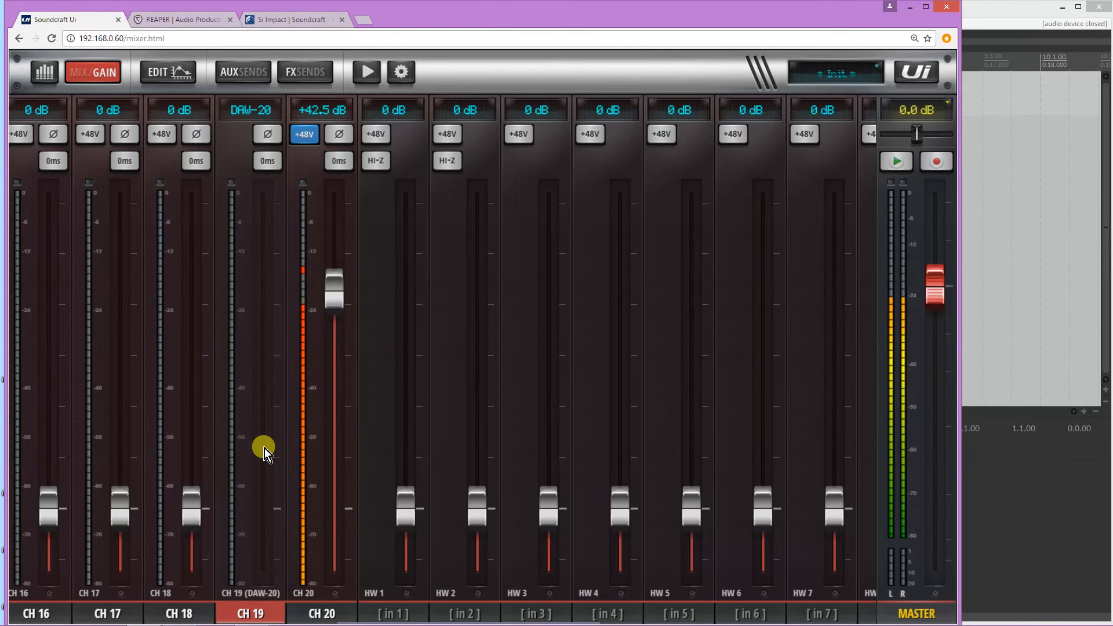
{"action": "mouse_move", "coordinate": [644, 588]}
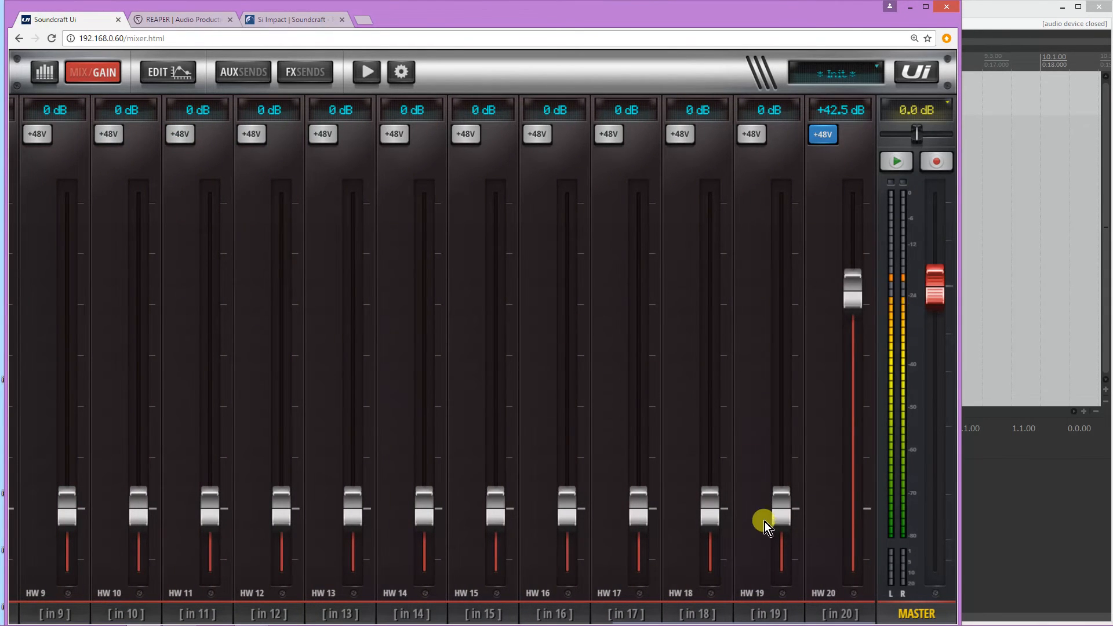
{"action": "left_click_drag", "start_coordinate": [763, 518], "coordinate": [762, 394]}
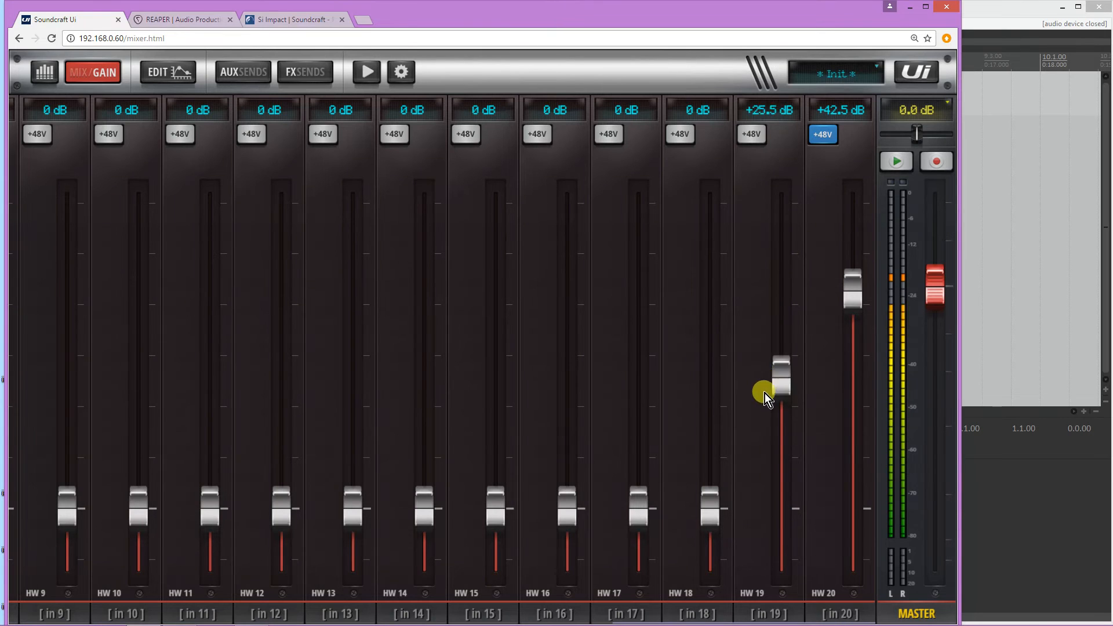
{"action": "left_click_drag", "start_coordinate": [768, 384], "coordinate": [775, 511]}
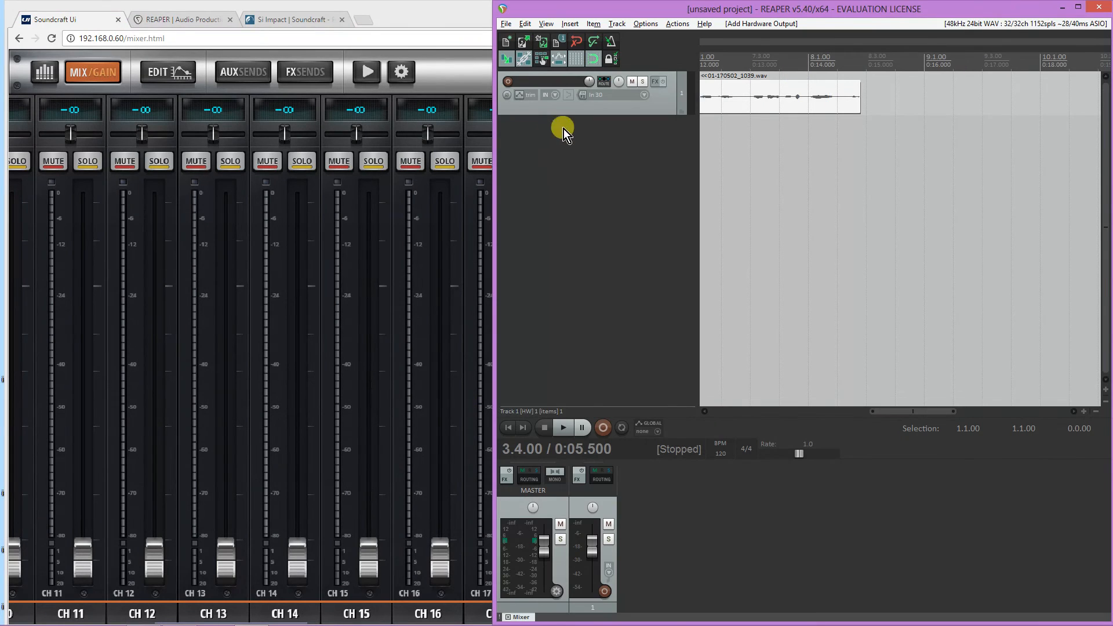
{"action": "mouse_move", "coordinate": [565, 426]}
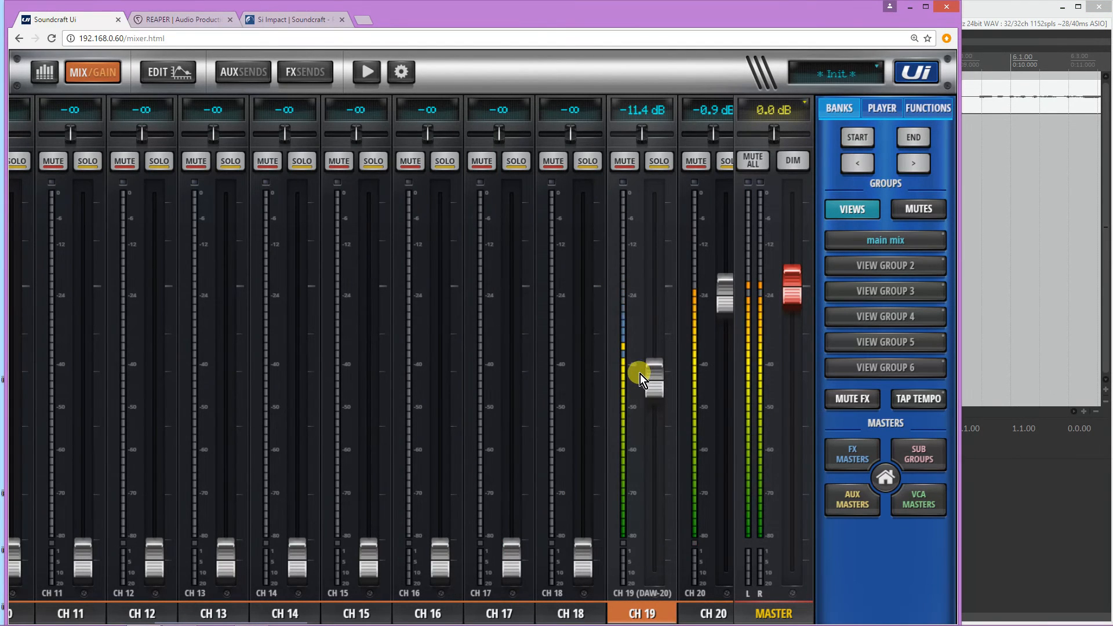
- Set the CH 19 (DAW-20) fader to about -11.4 dB for the REAPER playback
{"action": "left_click_drag", "start_coordinate": [645, 376], "coordinate": [652, 352]}
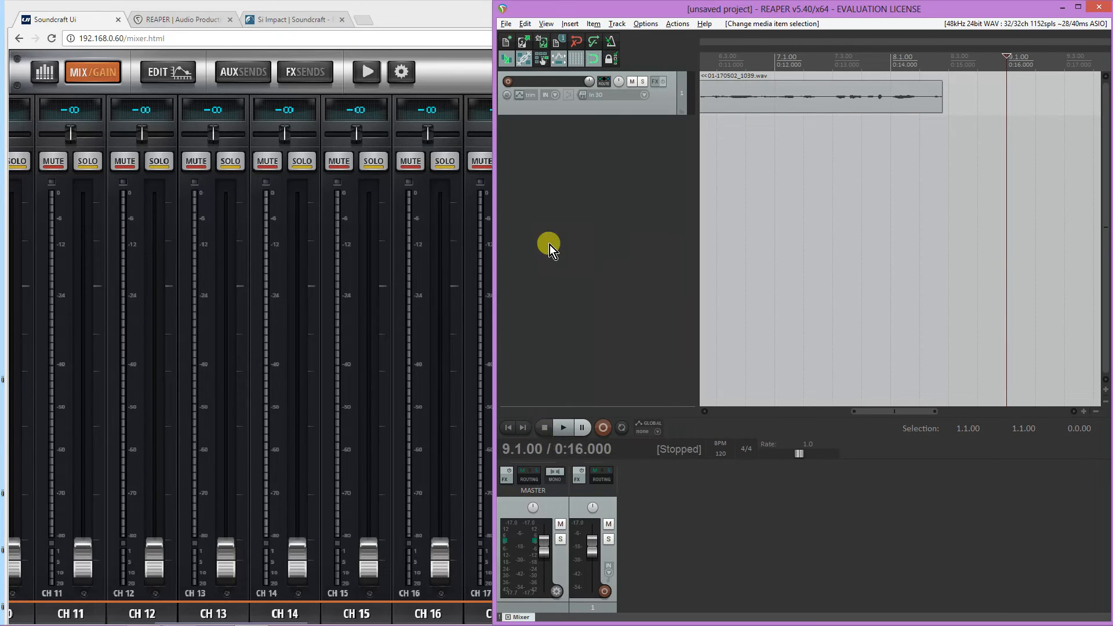
{"action": "mouse_move", "coordinate": [652, 345]}
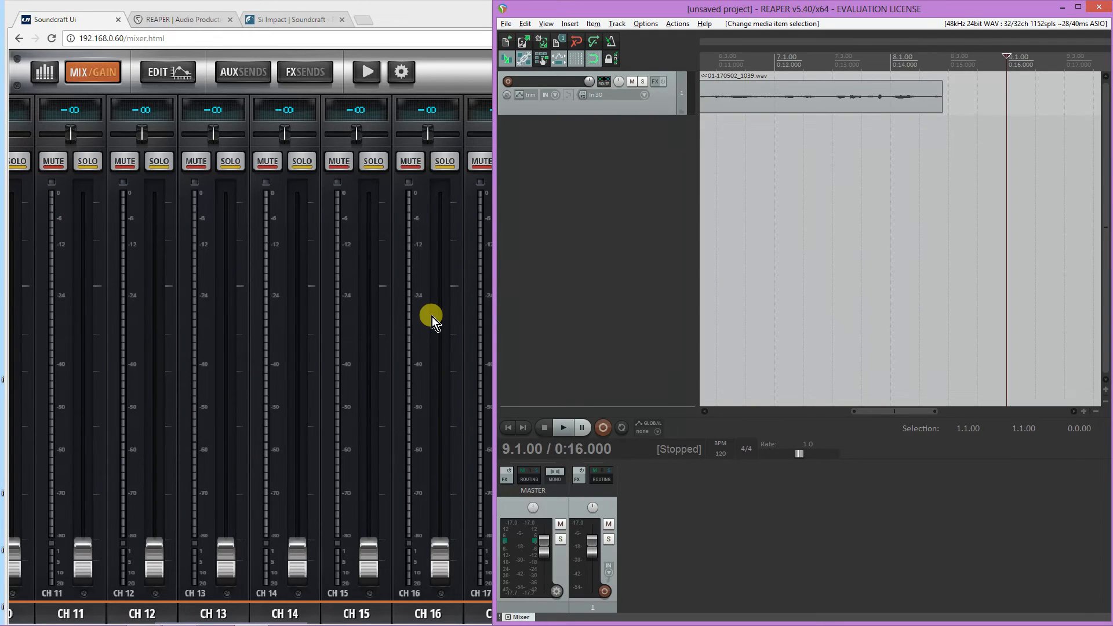
{"action": "mouse_move", "coordinate": [436, 459]}
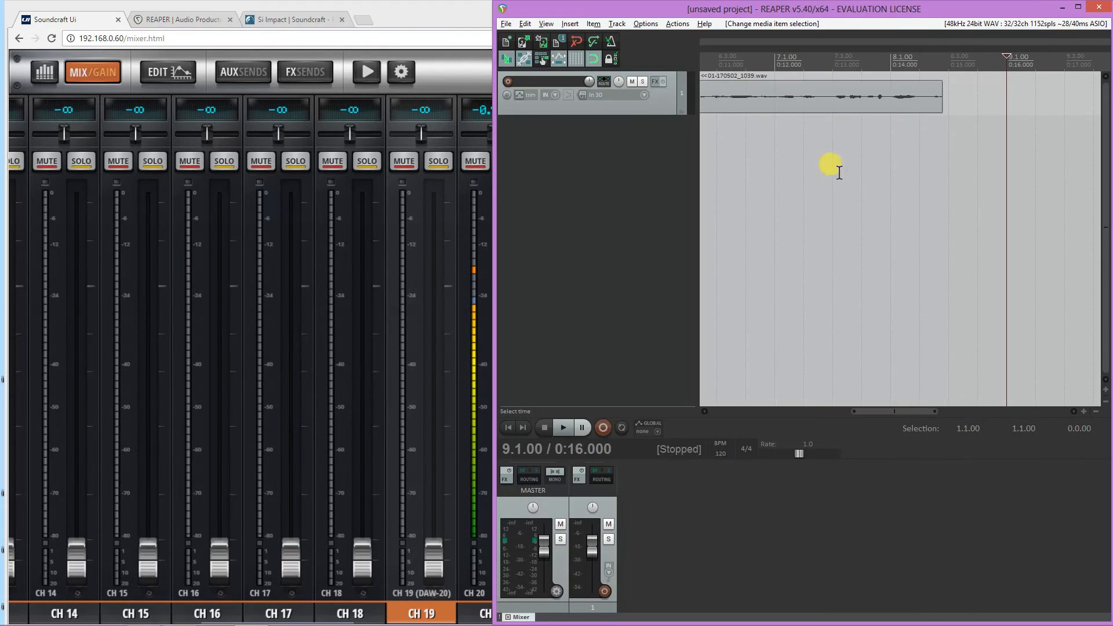
{"action": "mouse_move", "coordinate": [784, 228]}
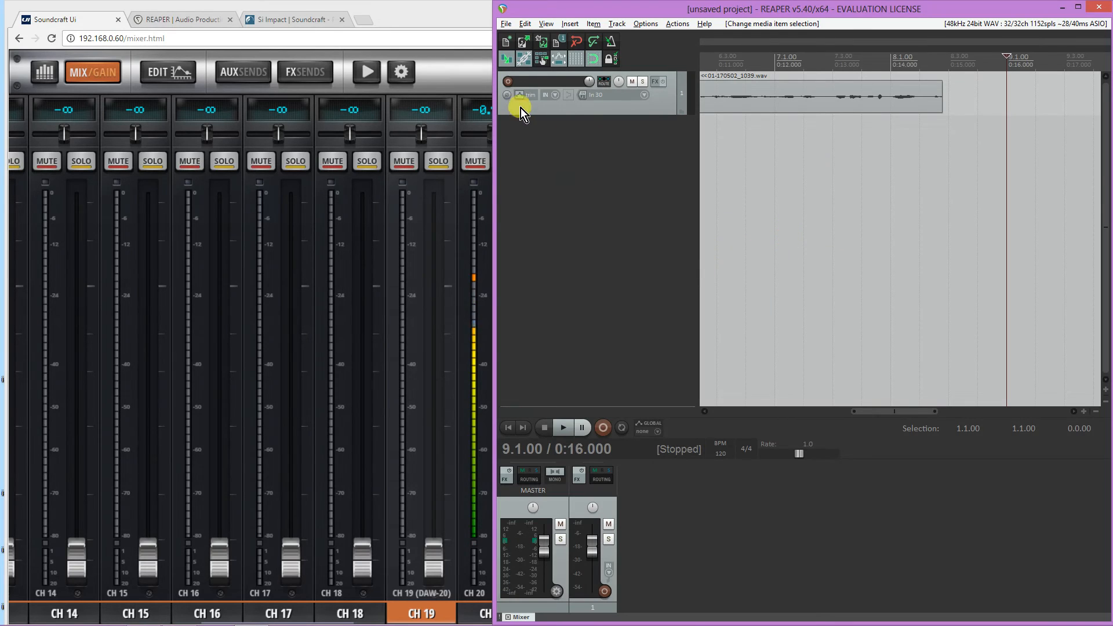
- Record-arm track 1 so its meter shows the incoming signal
{"action": "left_click", "coordinate": [508, 81]}
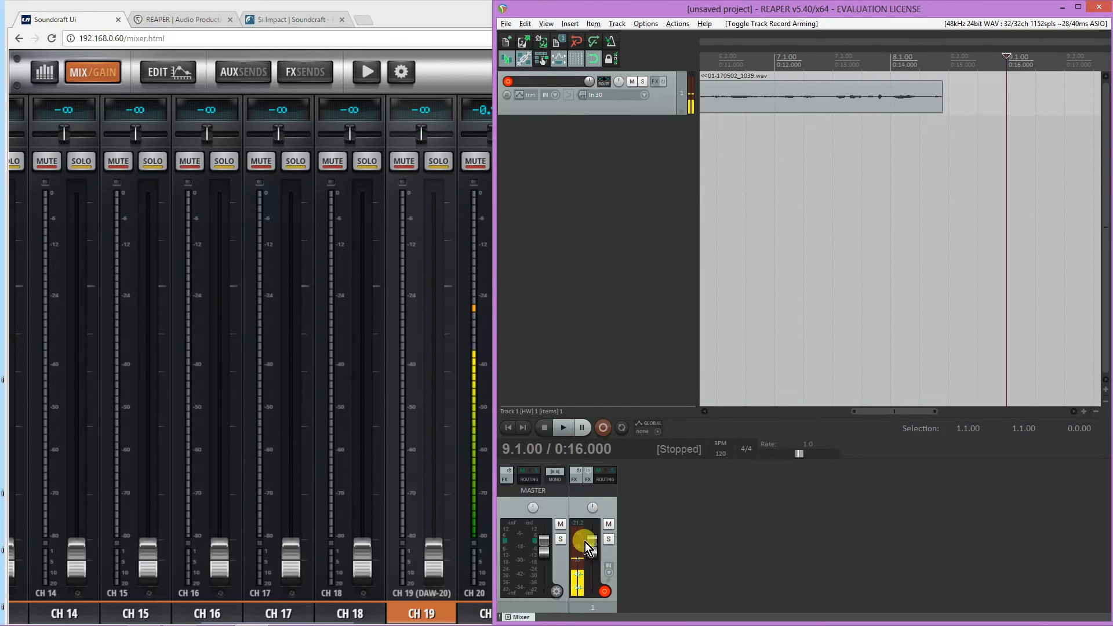
{"action": "mouse_move", "coordinate": [602, 105]}
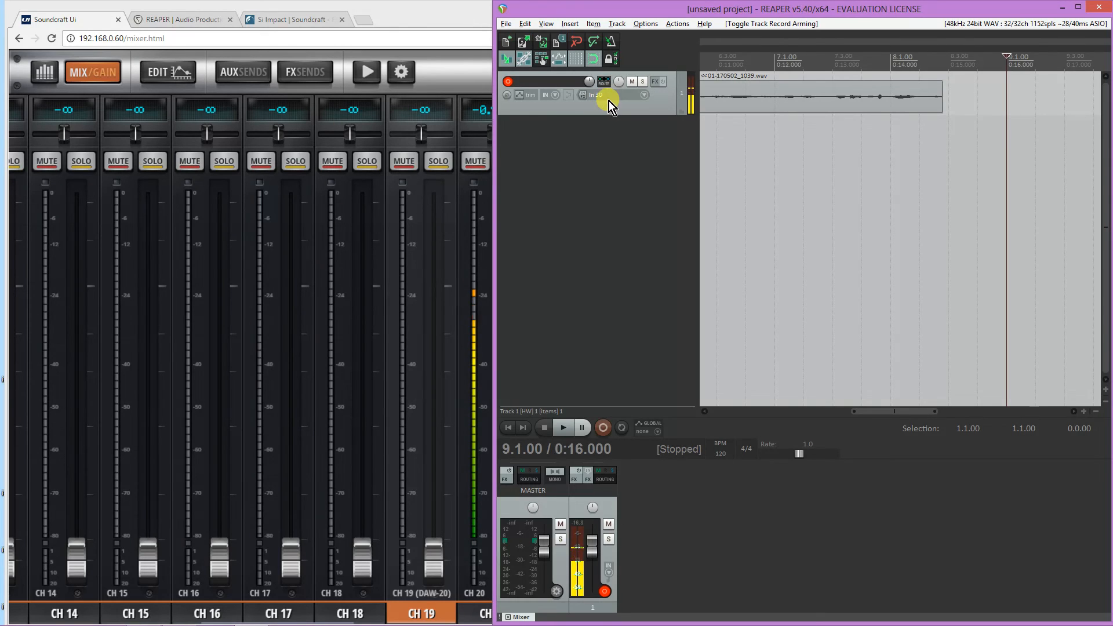
{"action": "mouse_move", "coordinate": [432, 213]}
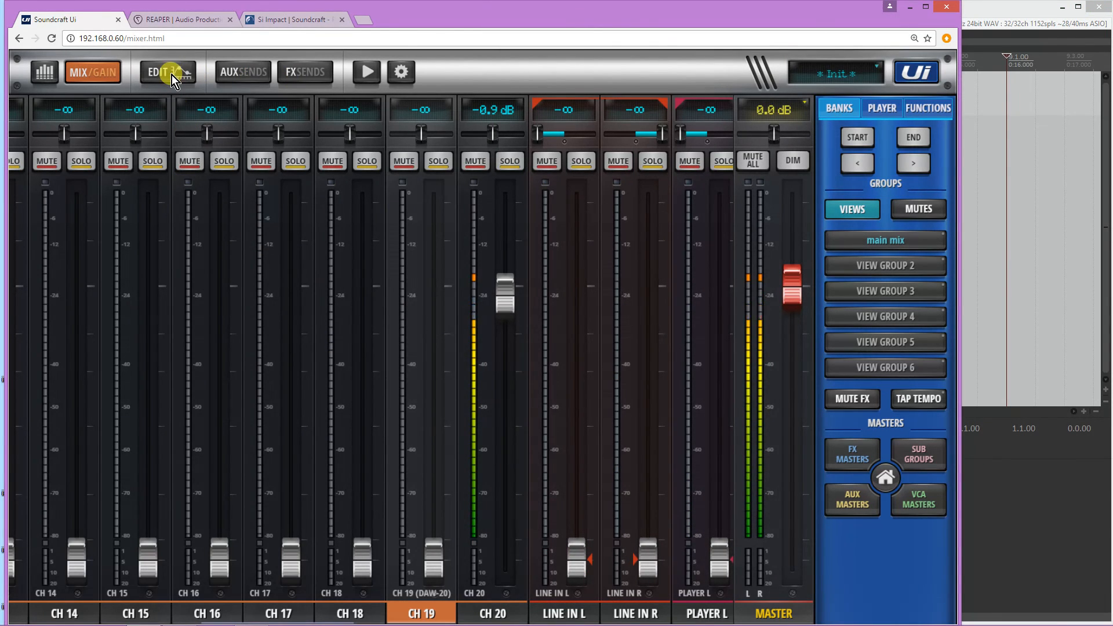
- From the meters view, reach Settings > Patching with USB-DAW as source and show the soundcheck grid
{"action": "left_click", "coordinate": [40, 72]}
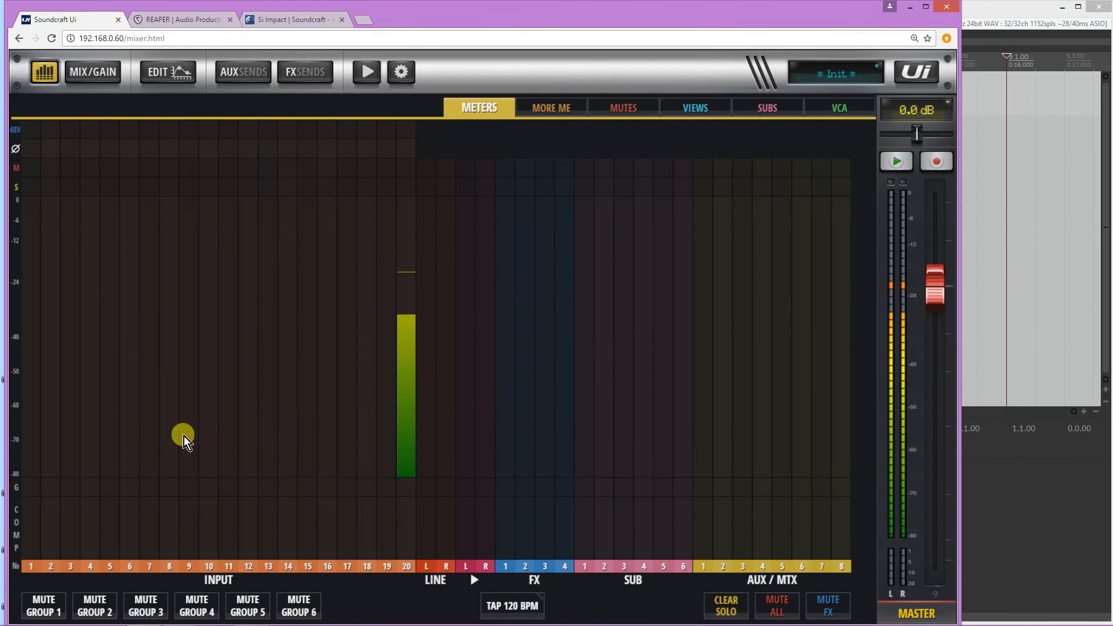
{"action": "mouse_move", "coordinate": [620, 547]}
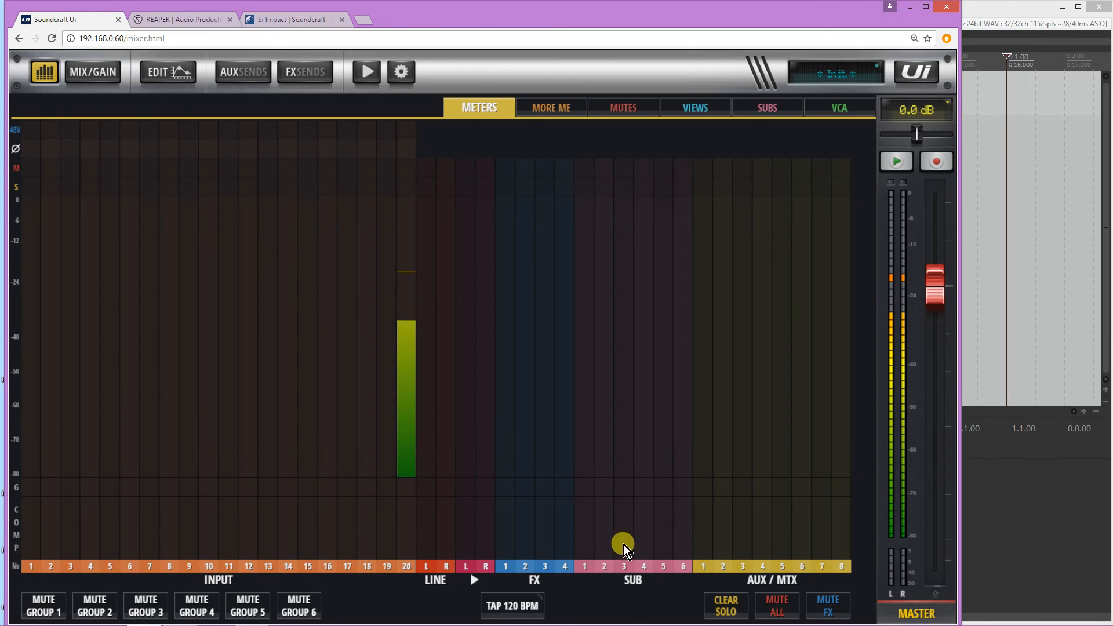
{"action": "left_click", "coordinate": [401, 72]}
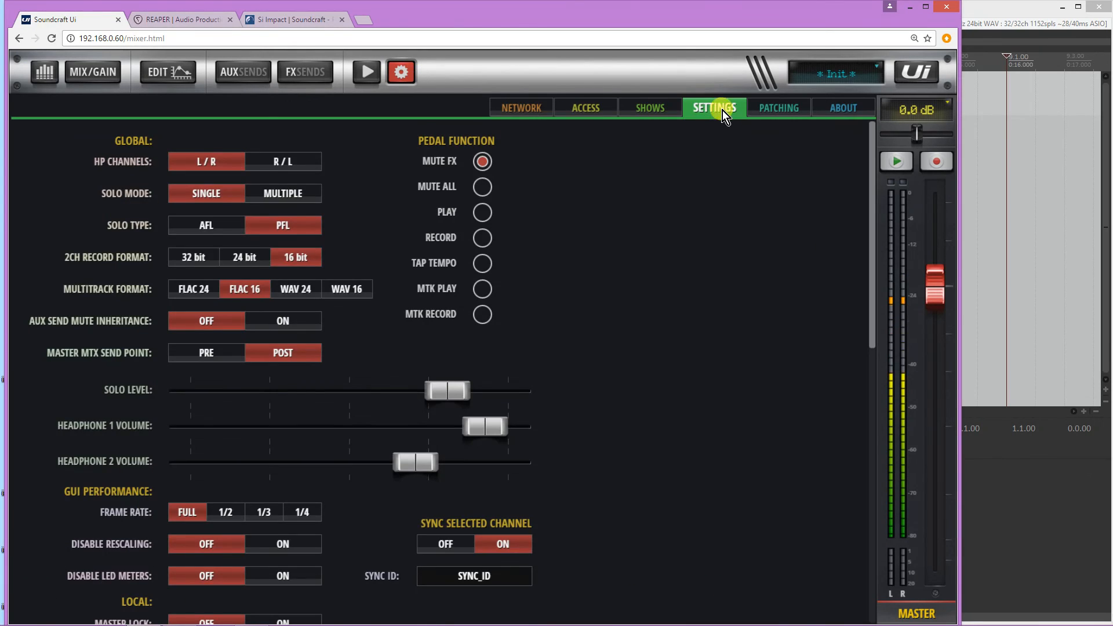
{"action": "left_click", "coordinate": [779, 108]}
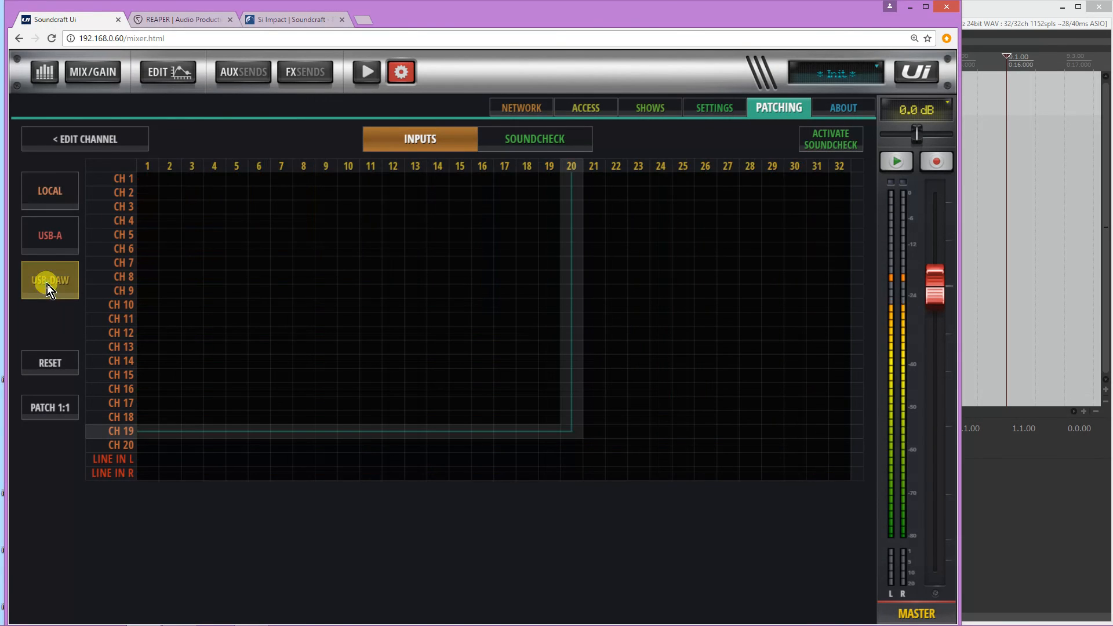
{"action": "left_click", "coordinate": [50, 407]}
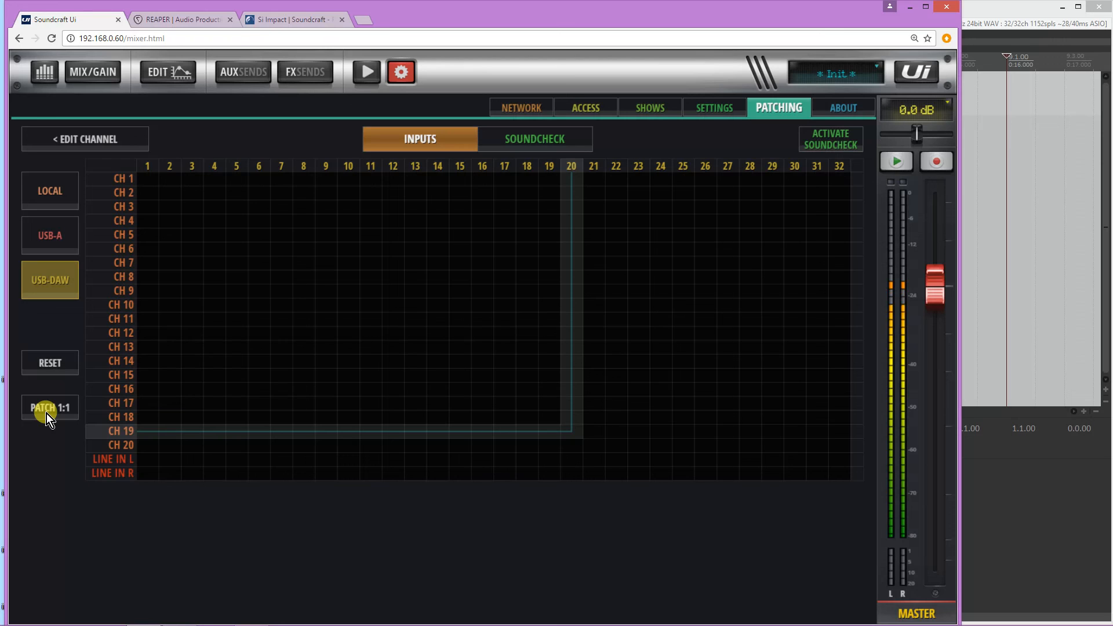
{"action": "left_click", "coordinate": [521, 139]}
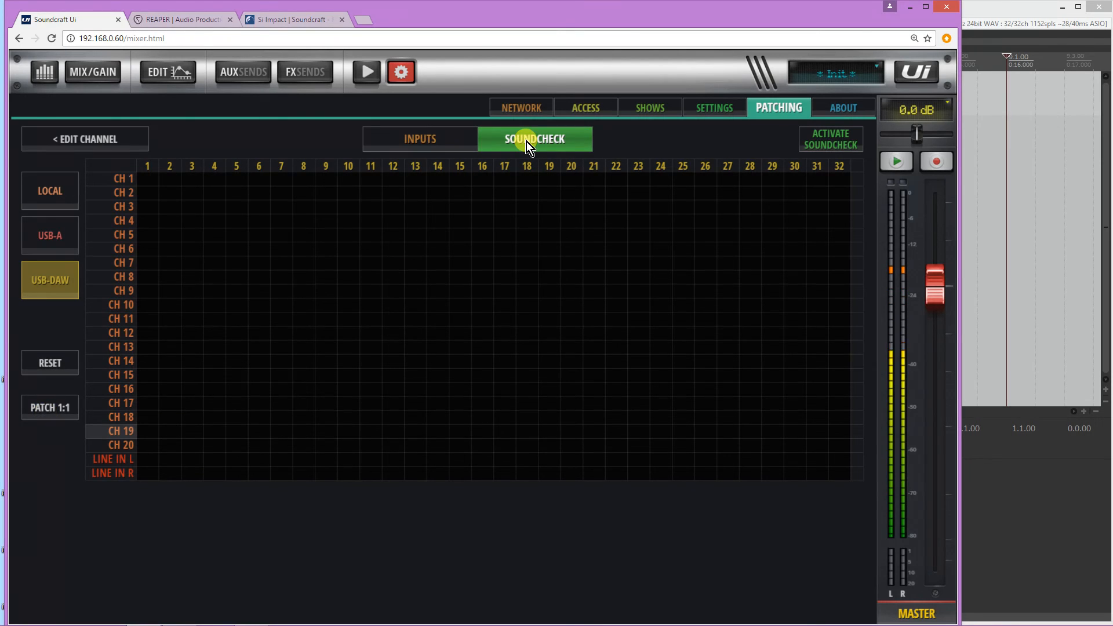
- Apply PATCH 1:1 on the soundcheck grid, mapping channels 1–20 and Line In L/R to USB 1–22
{"action": "left_click", "coordinate": [420, 139]}
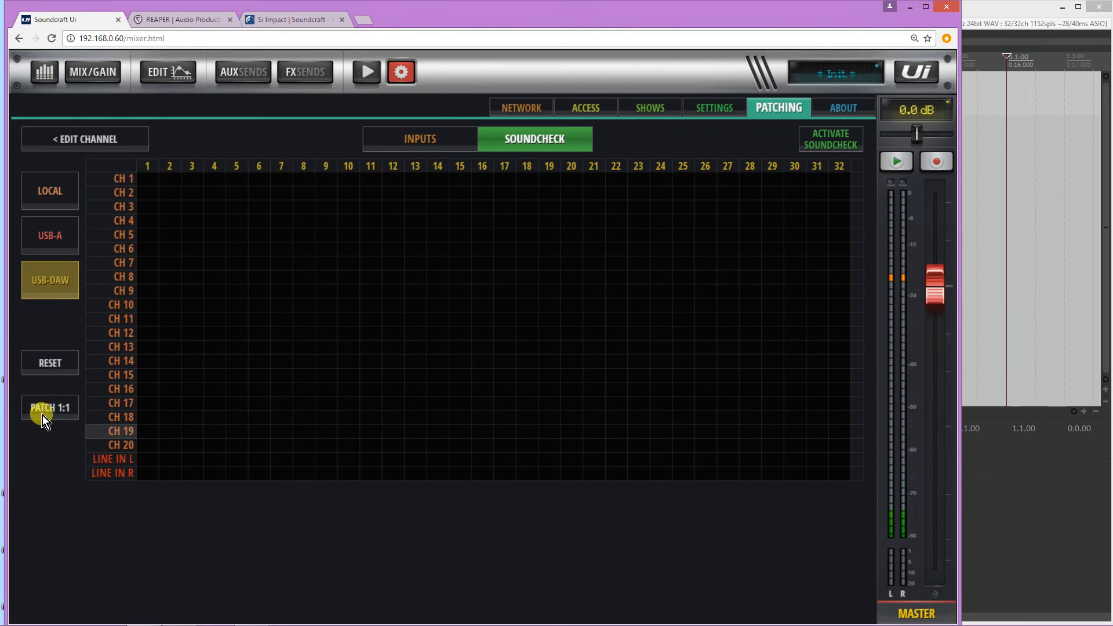
{"action": "left_click", "coordinate": [50, 408]}
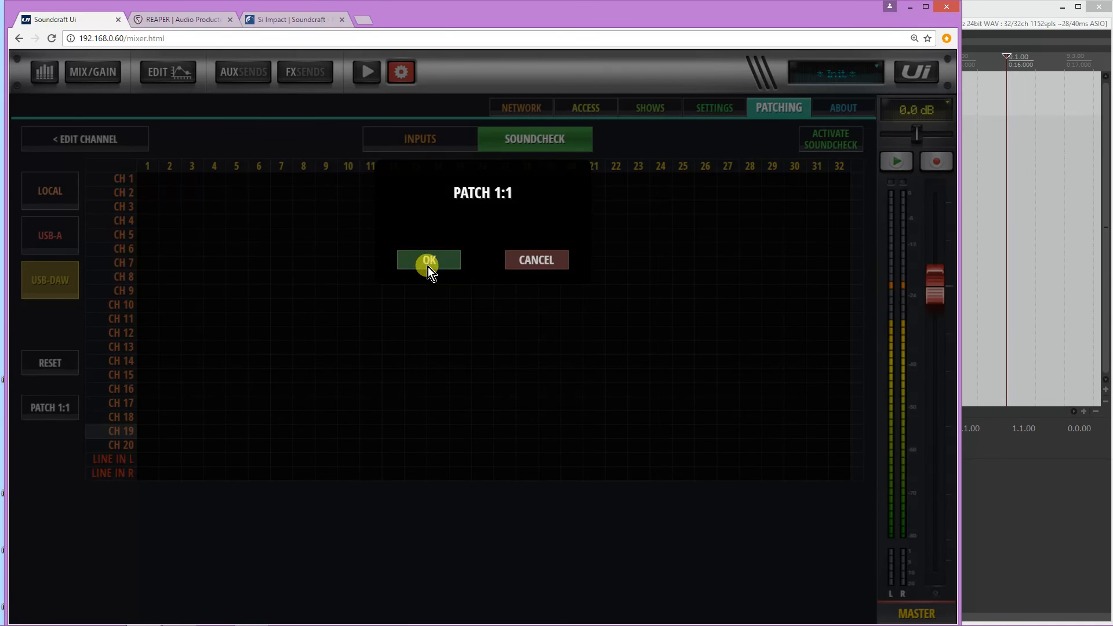
{"action": "left_click", "coordinate": [429, 259]}
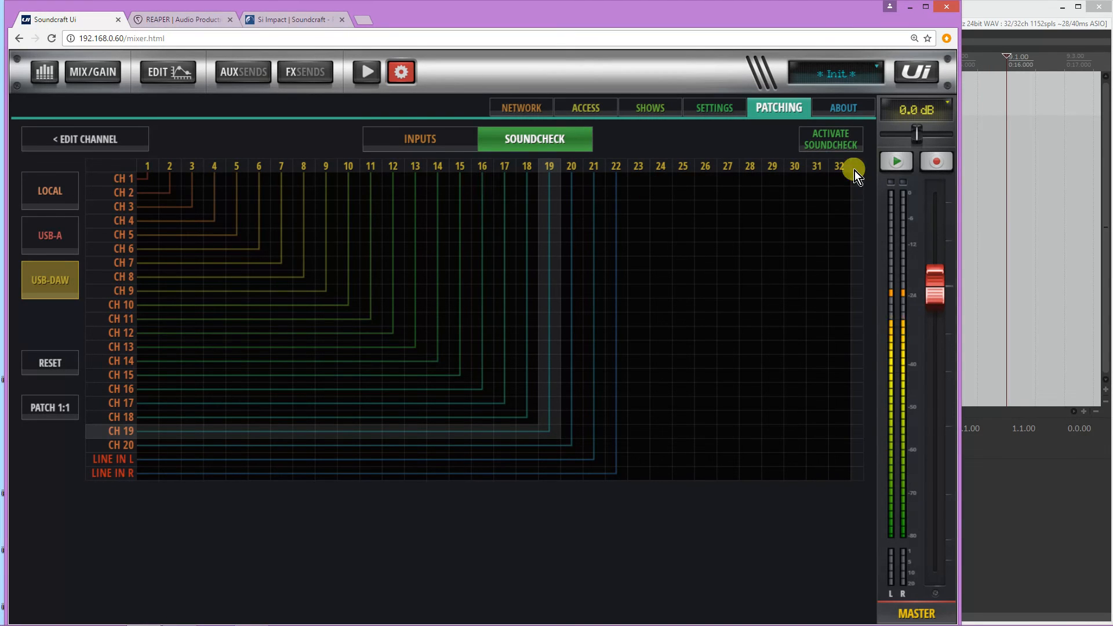
{"action": "mouse_move", "coordinate": [841, 146]}
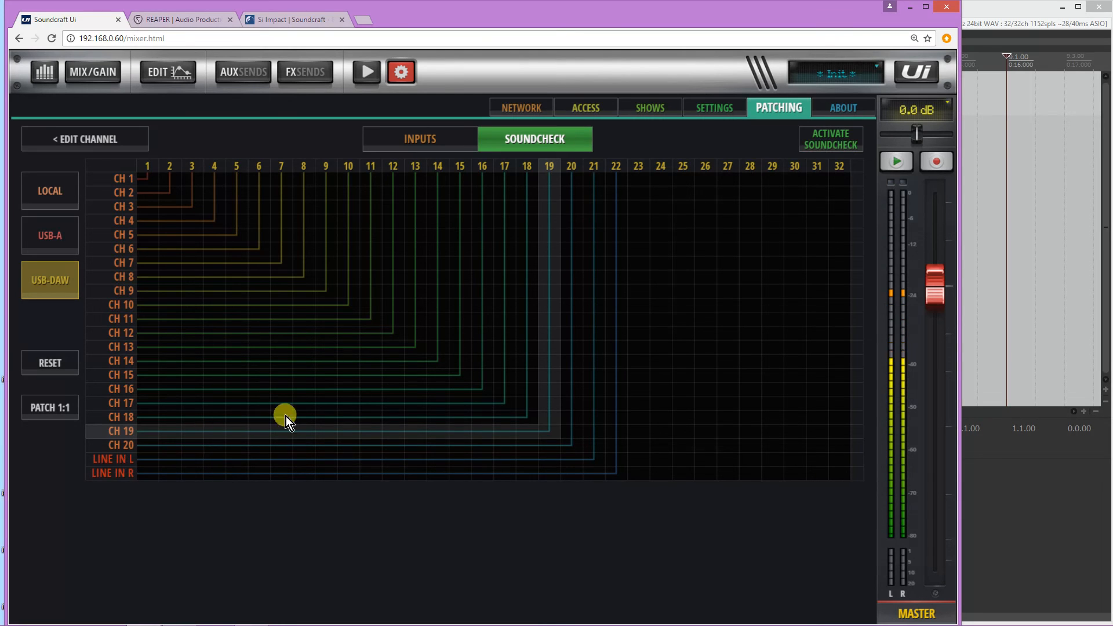
{"action": "mouse_move", "coordinate": [742, 187]}
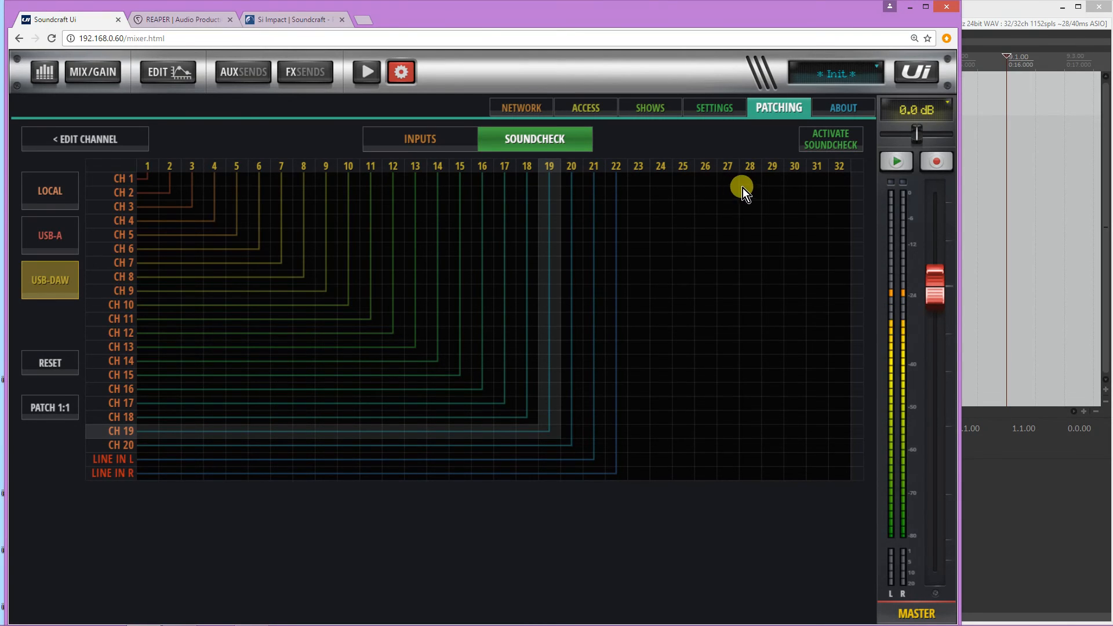